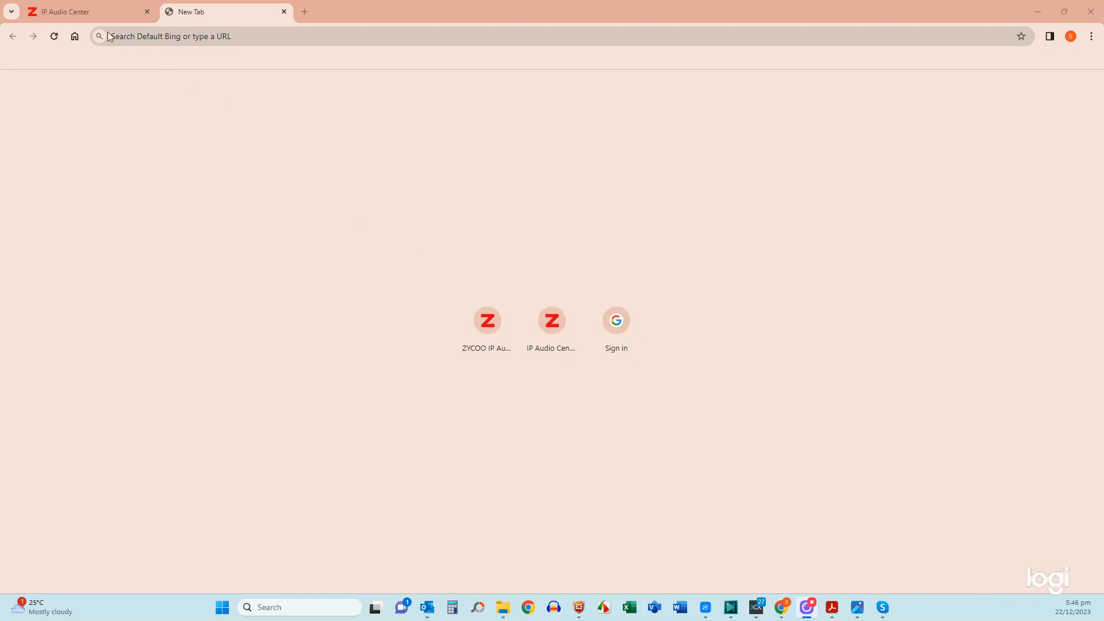
mouse_move(254, 75)
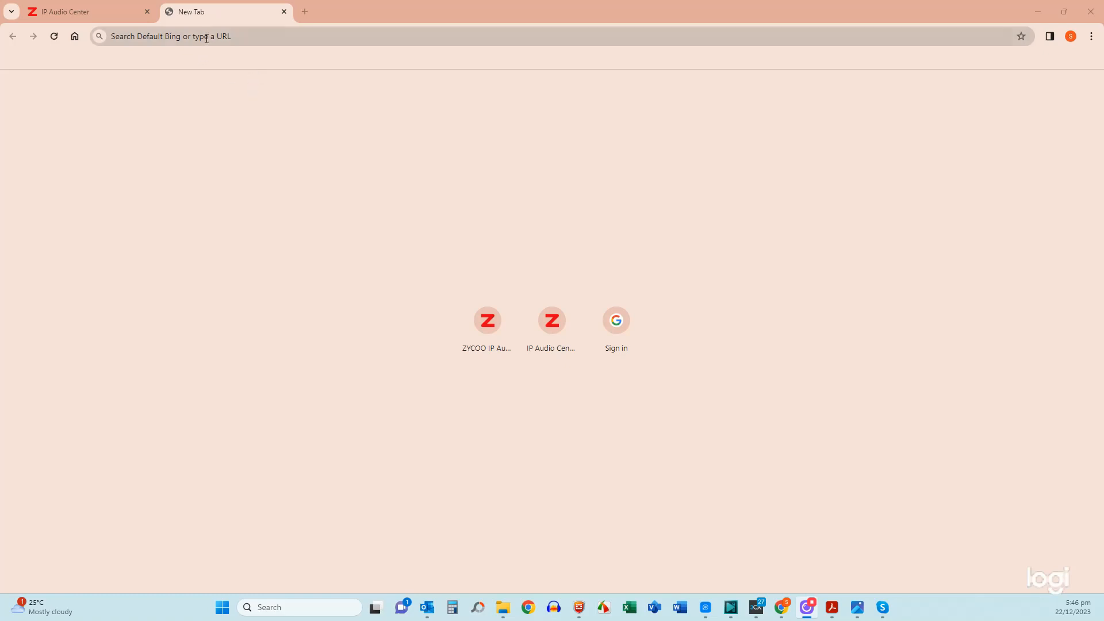
Step: Go to the phone's web interface at 192.168.7.106 in the browser
left_click(207, 37)
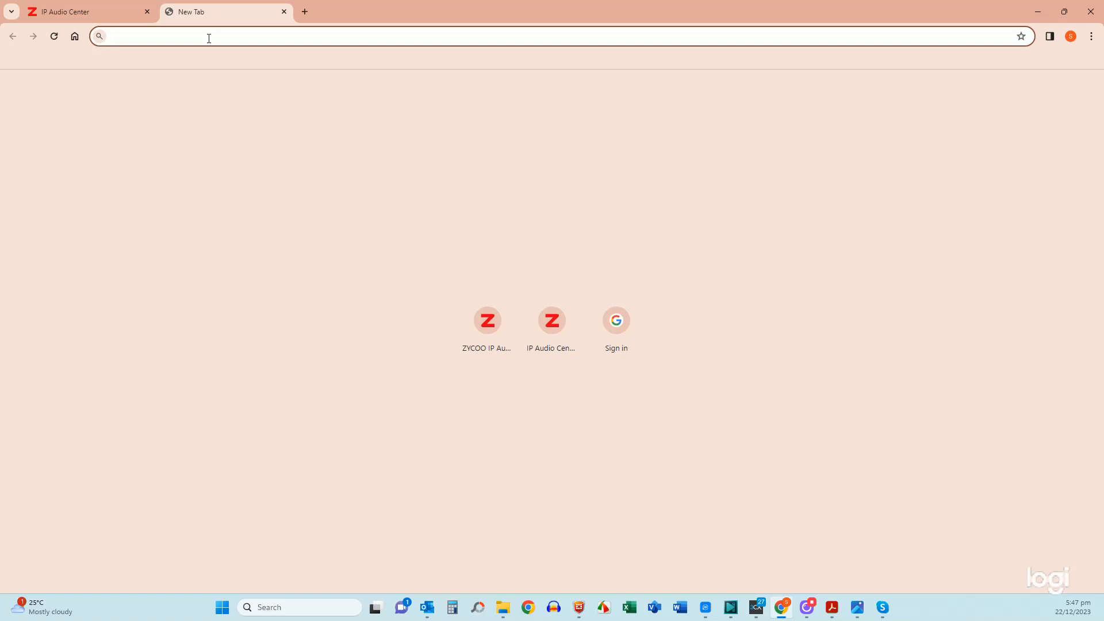
left_click(208, 35)
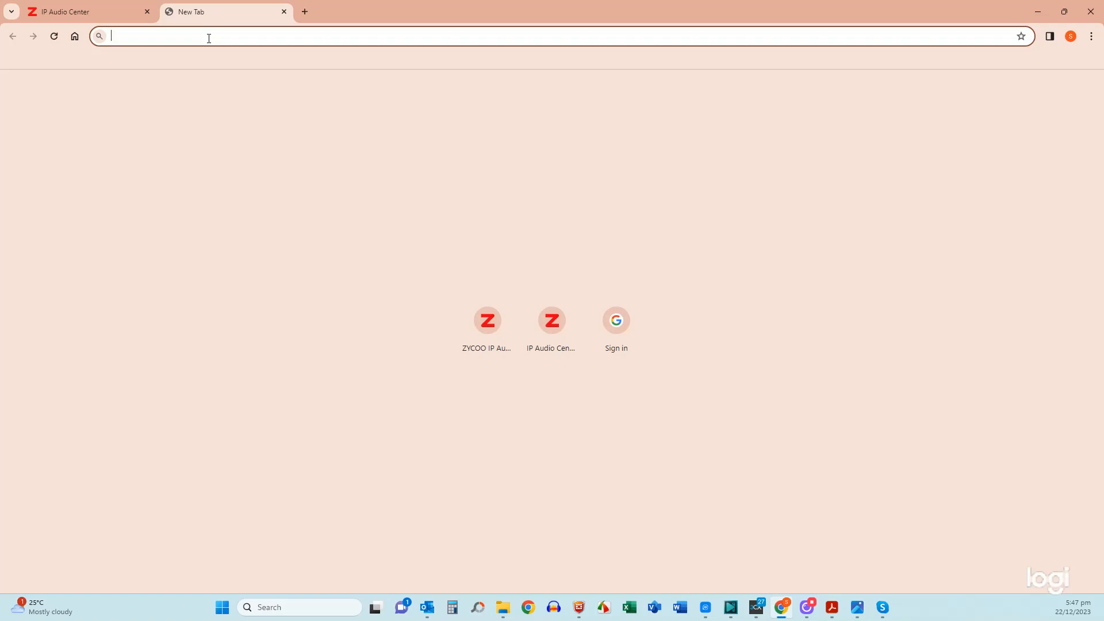
type("192.168.7.106")
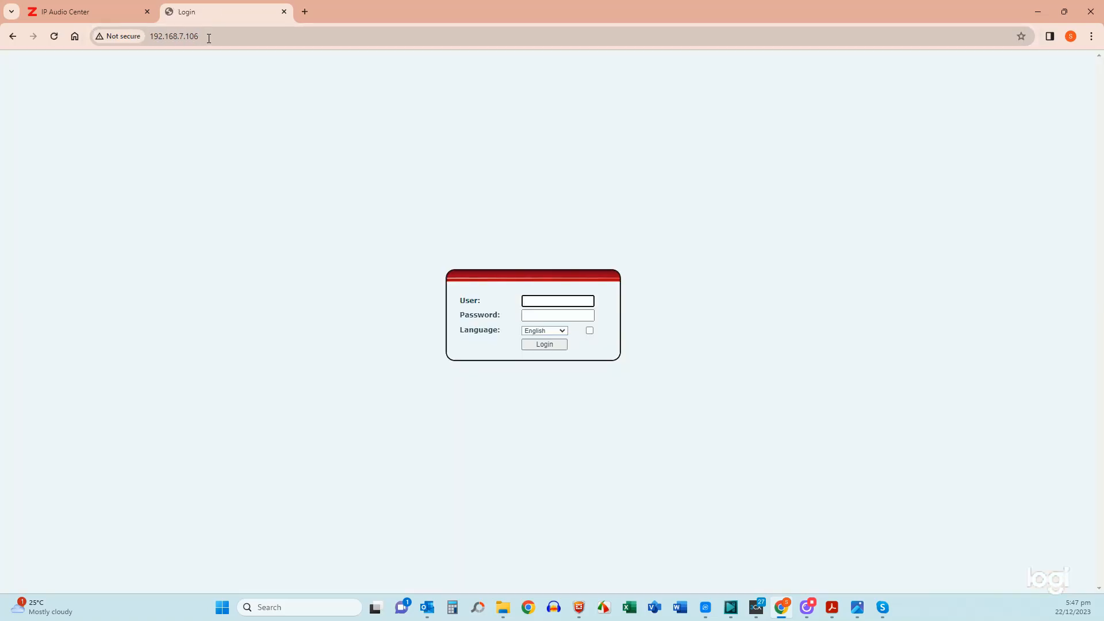
Step: Log in with the admin credentials and dismiss Chrome's breached-password warning
left_click(558, 301)
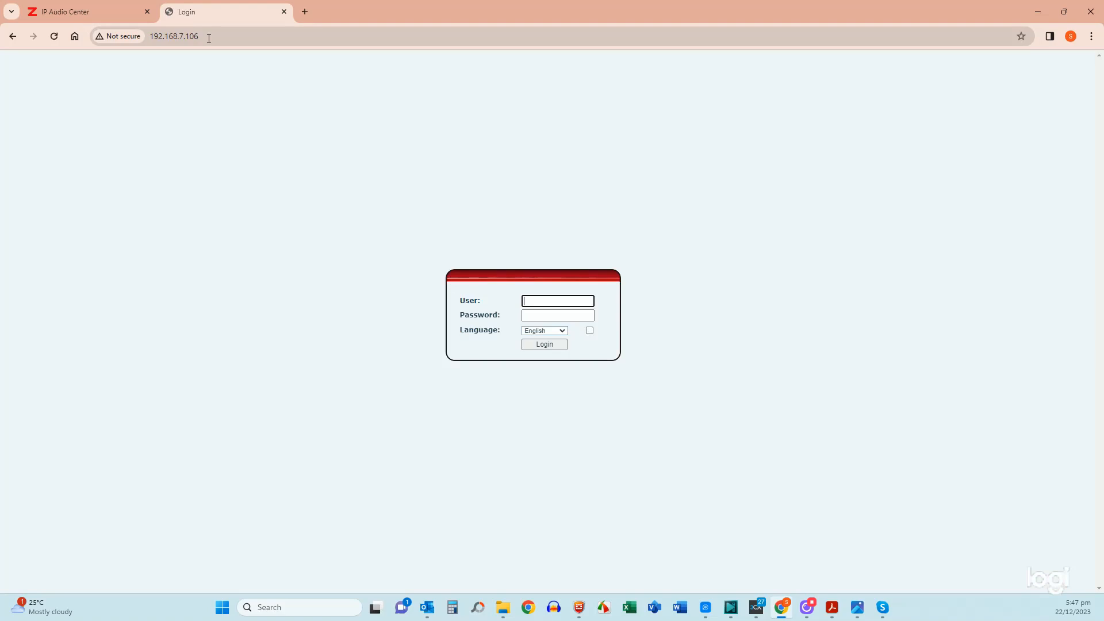
type("admin")
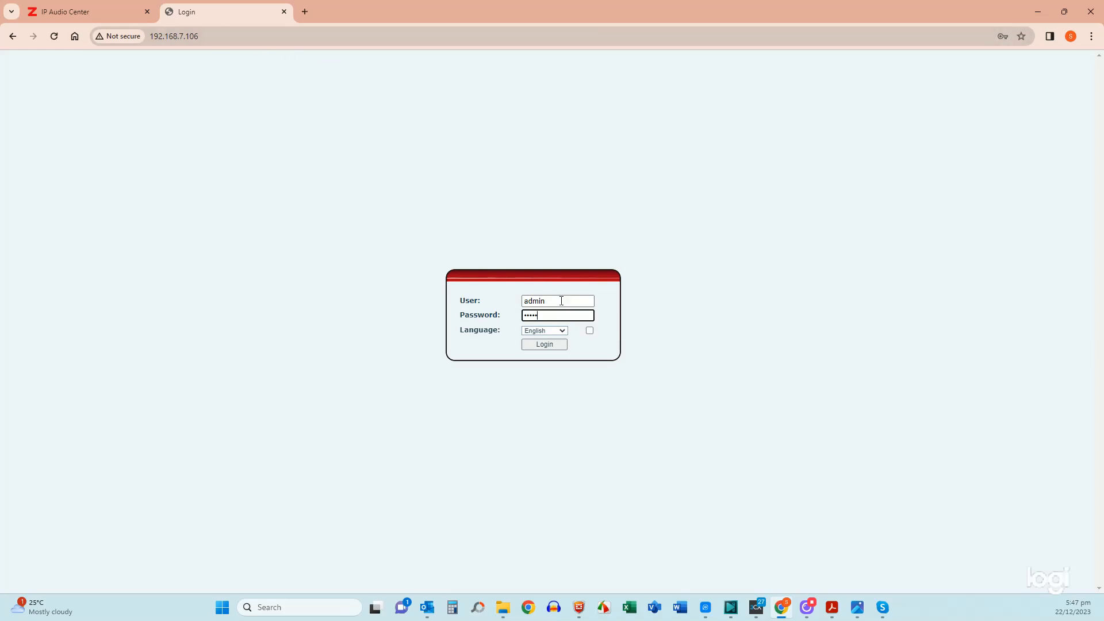
left_click(544, 345)
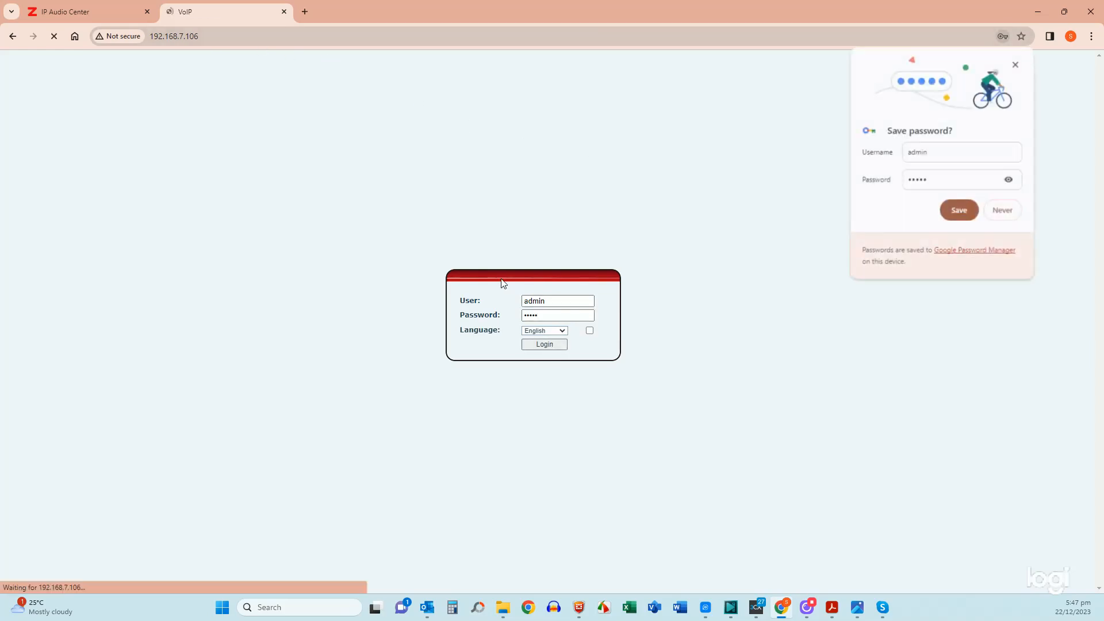
left_click(543, 345)
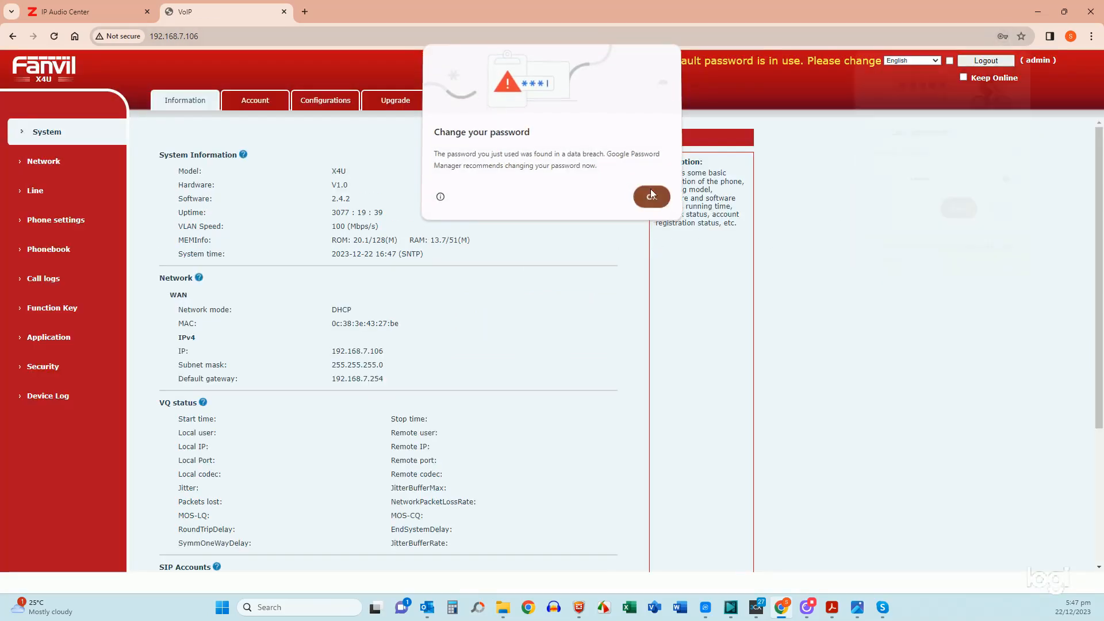
left_click(650, 195)
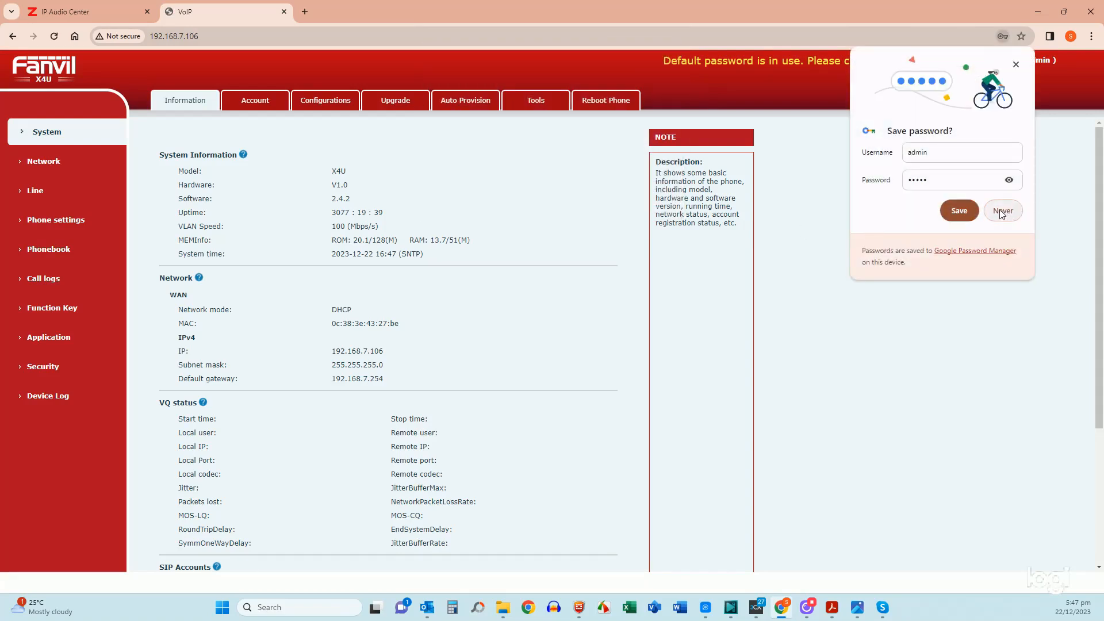
Step: Choose Never on Chrome's save-password prompt
left_click(1003, 210)
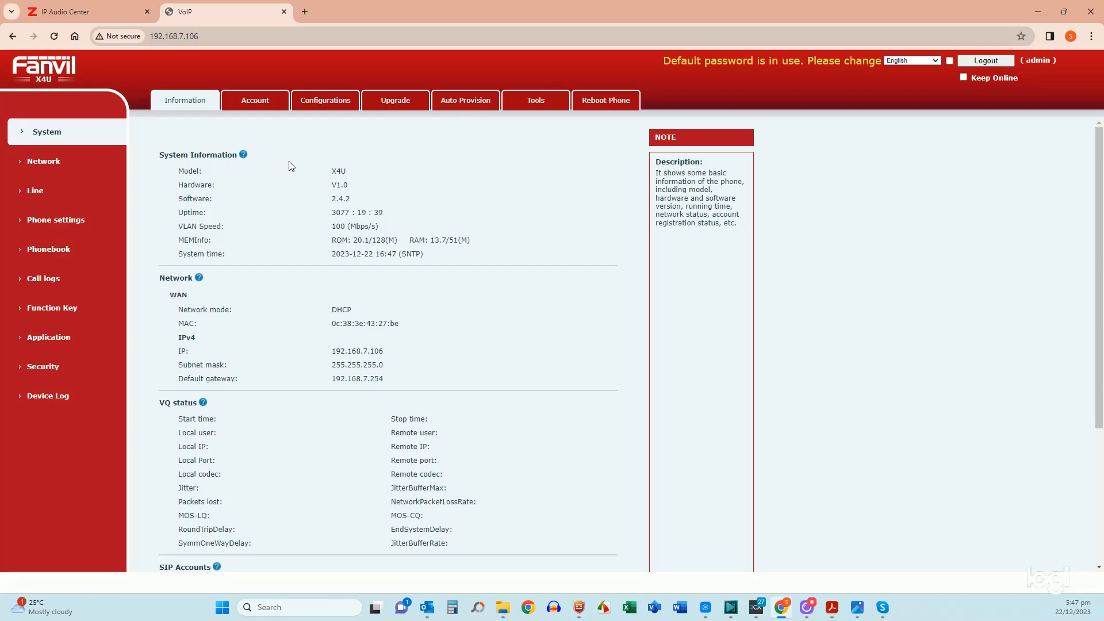
mouse_move(41, 191)
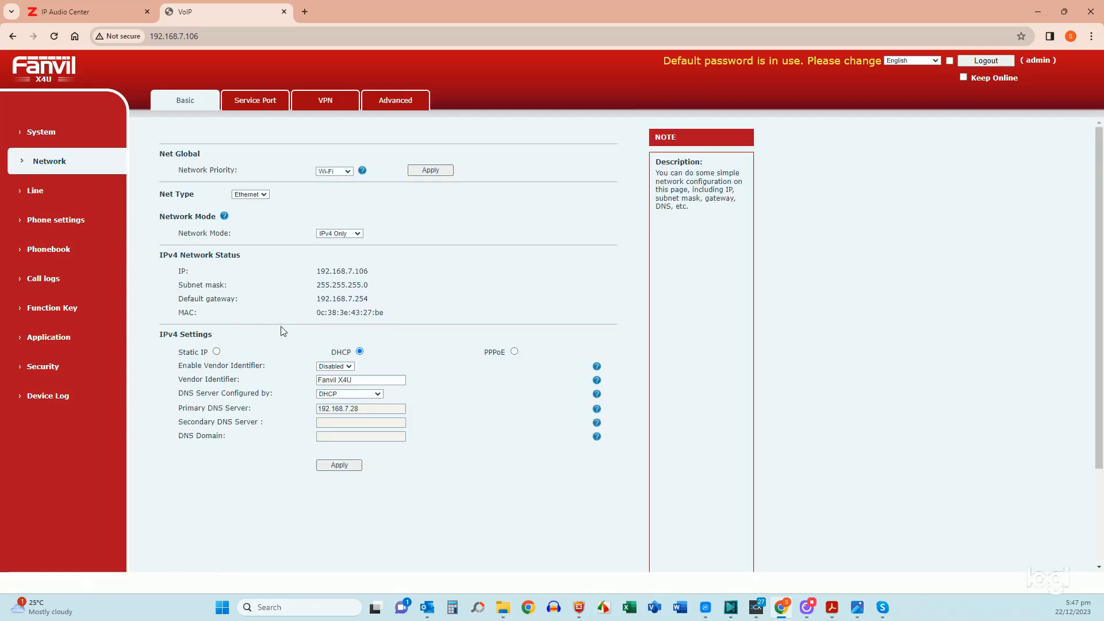
mouse_move(212, 266)
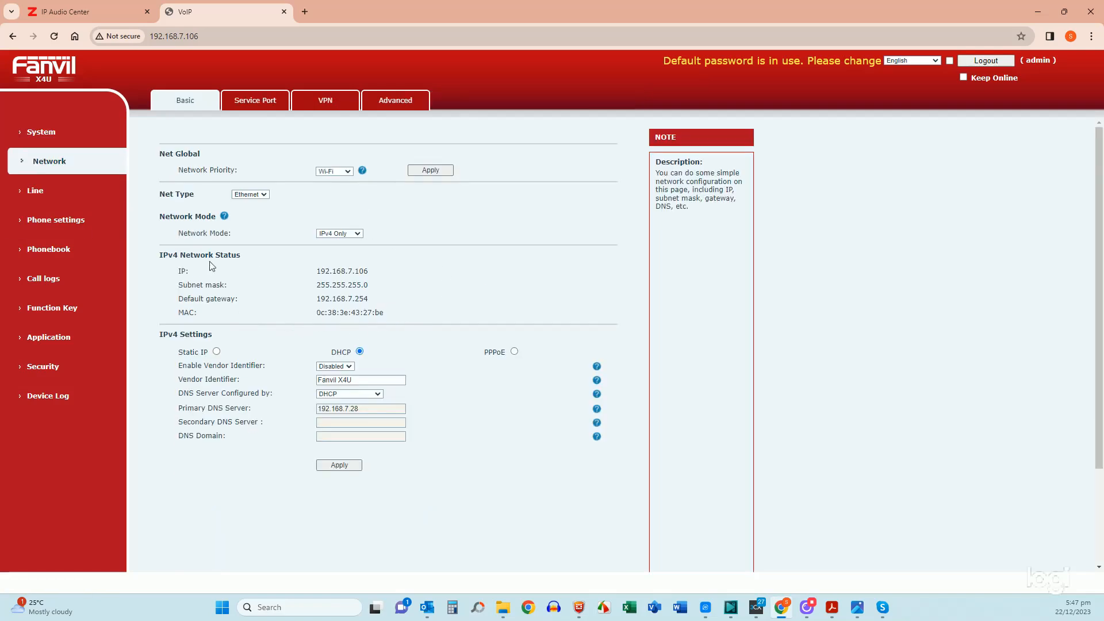
mouse_move(386, 404)
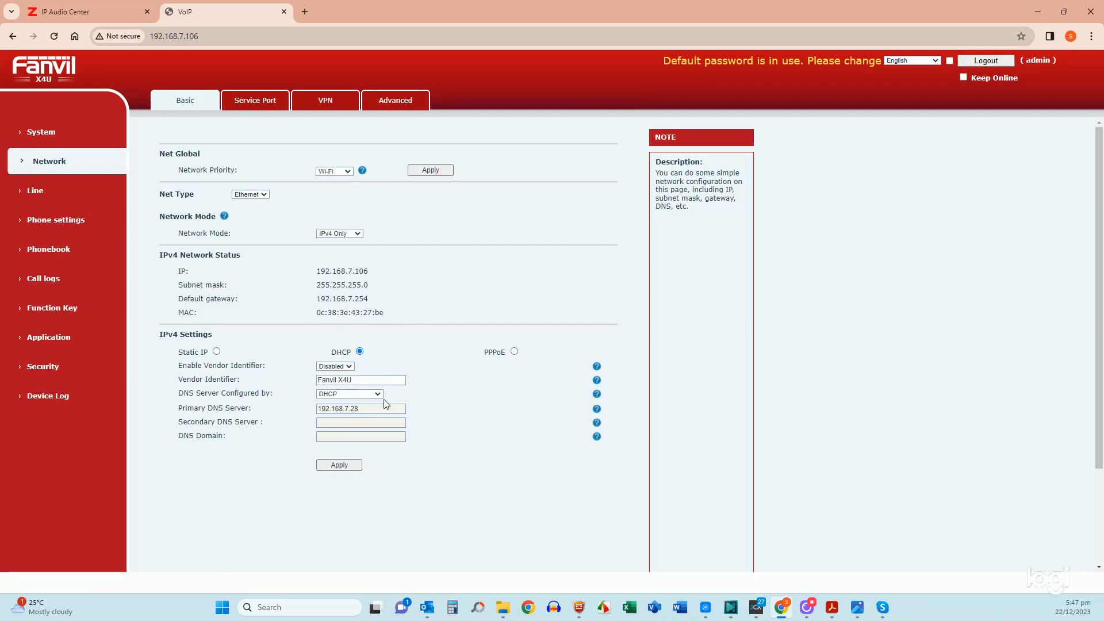
mouse_move(448, 296)
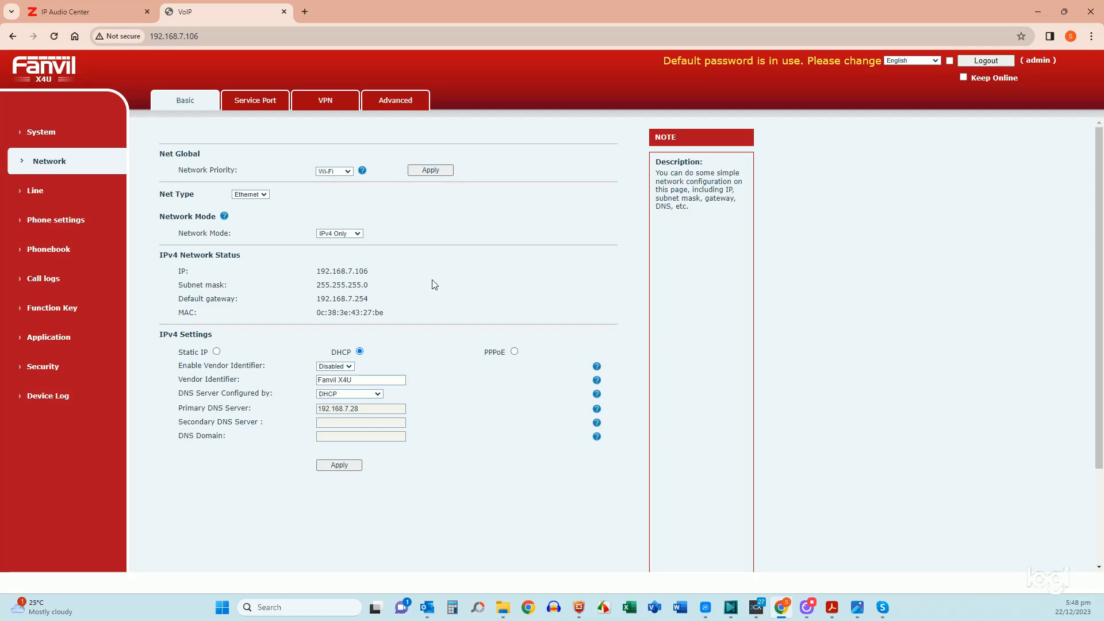
mouse_move(40, 191)
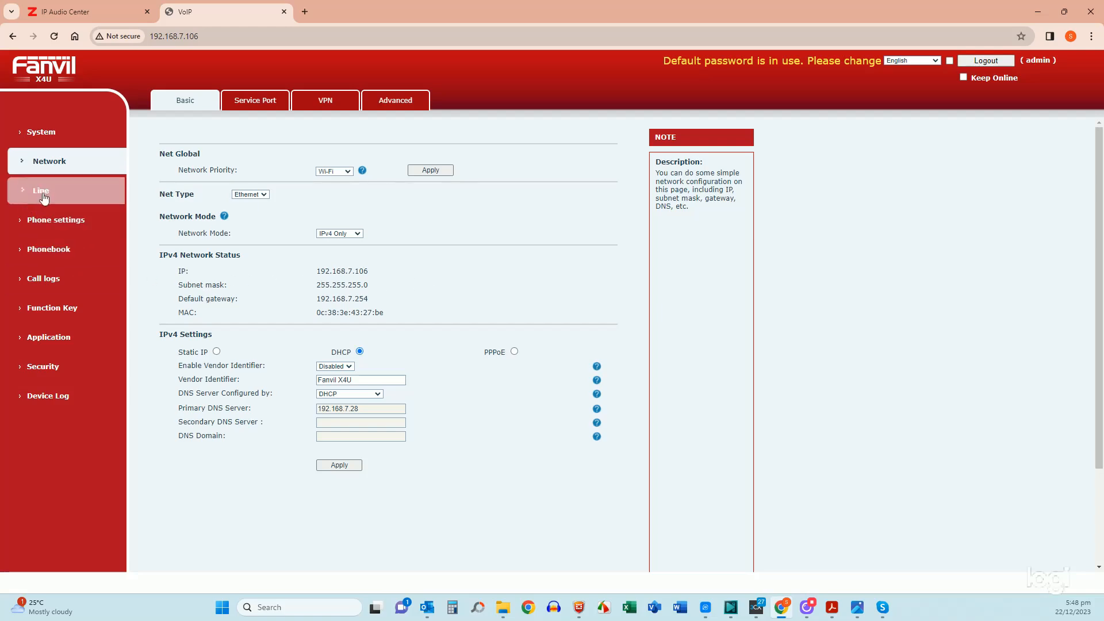
mouse_move(215, 355)
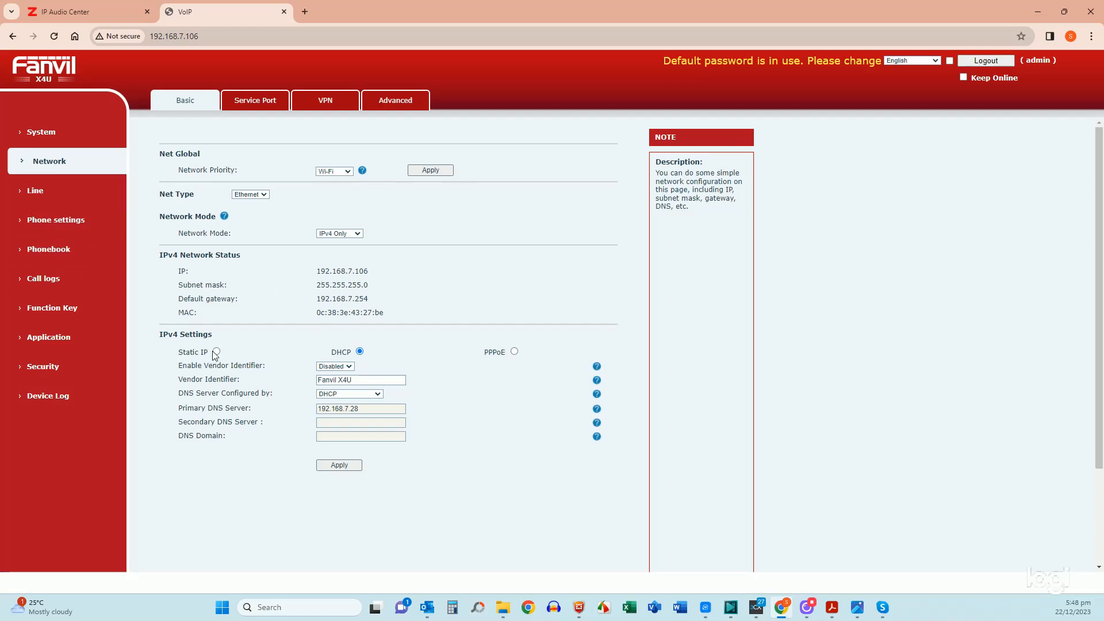
Step: Preview the Static IP fields on the Network Basic page, then reselect DHCP
left_click(216, 352)
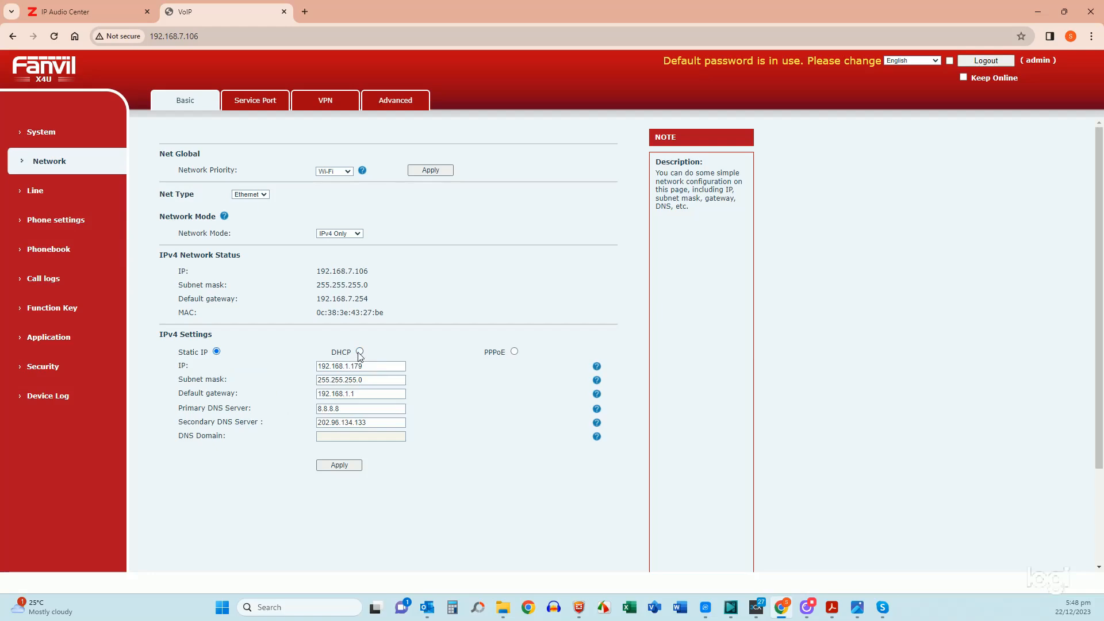
left_click(359, 351)
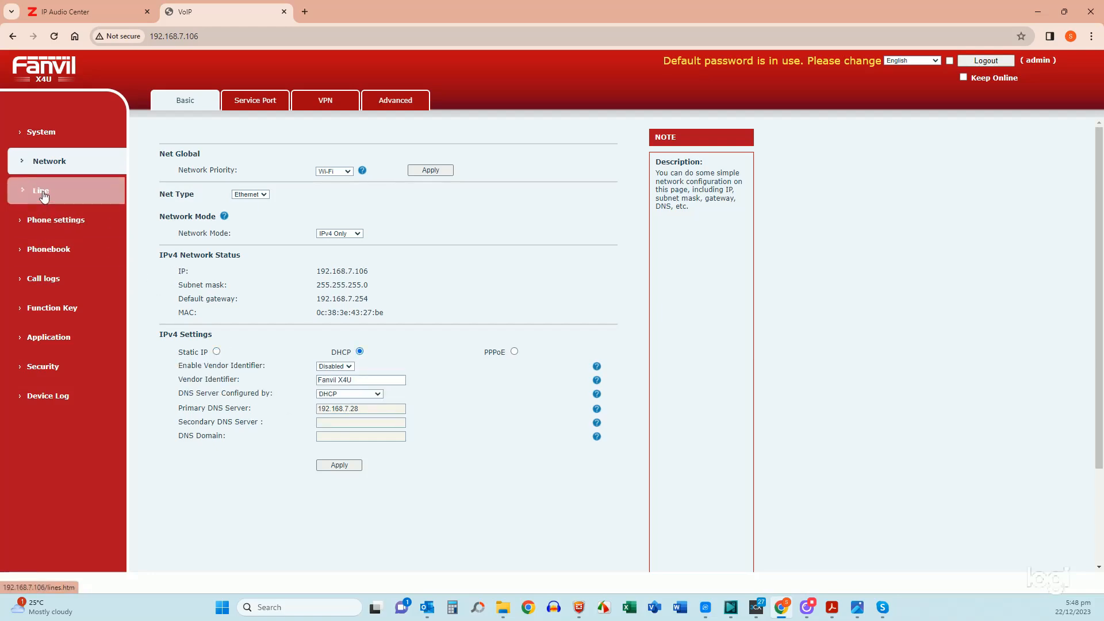
Step: Open the Line SIP tab showing account 1009 on server 192.168.7.100
left_click(41, 190)
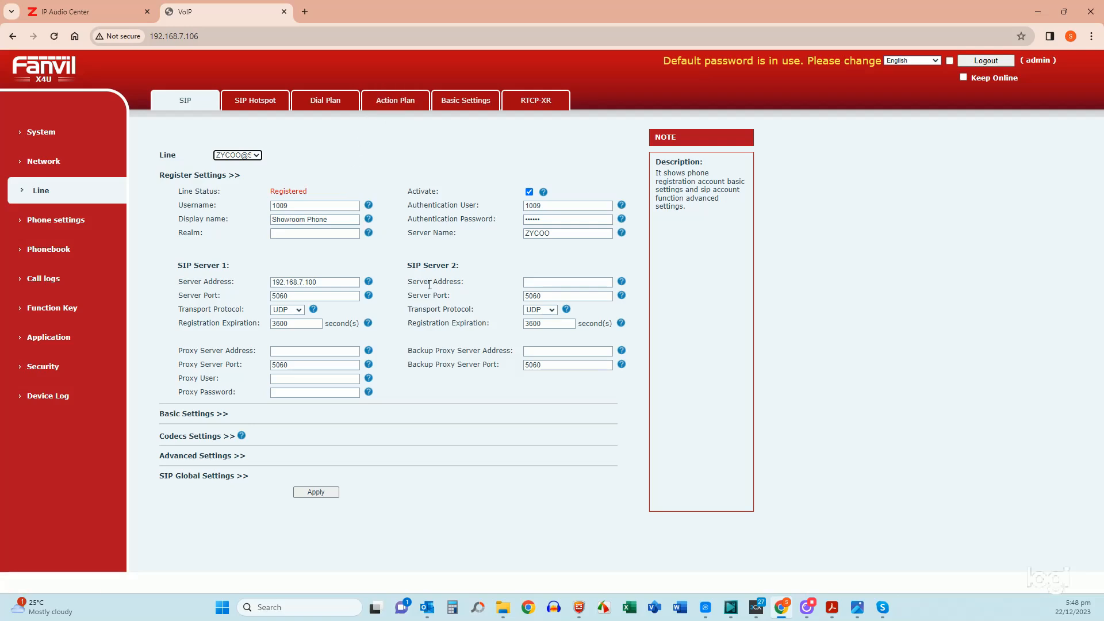
mouse_move(391, 332)
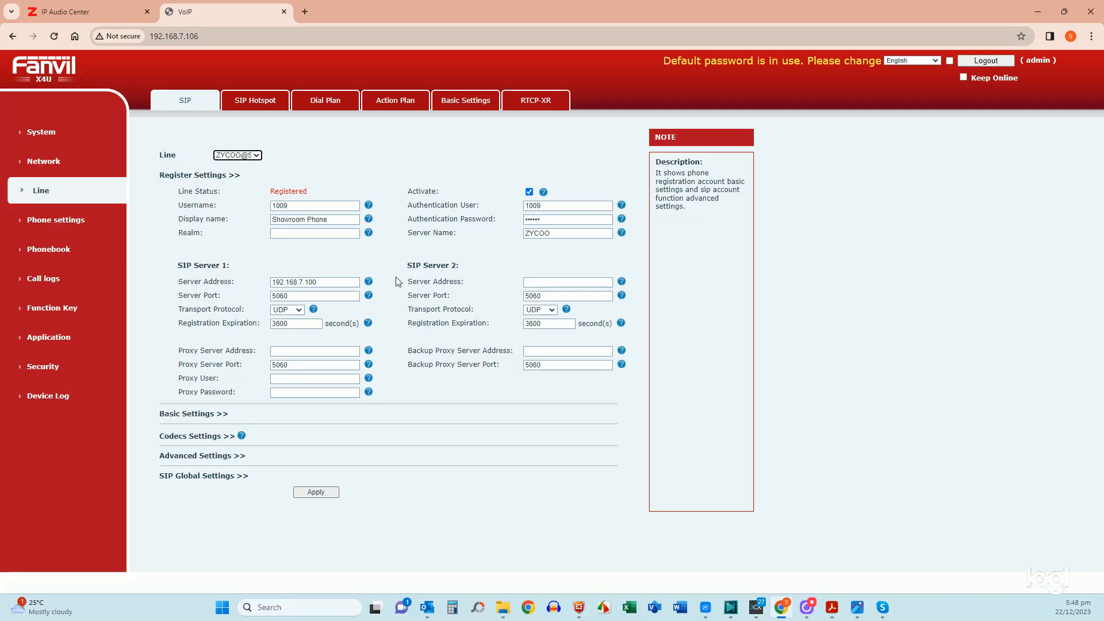
mouse_move(205, 307)
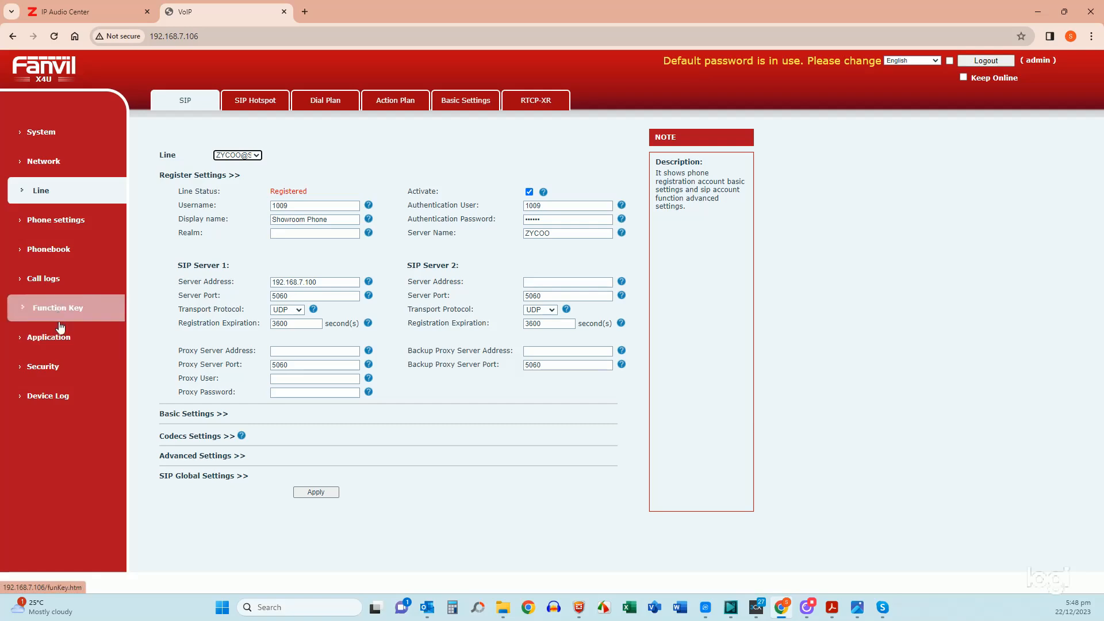
mouse_move(464, 374)
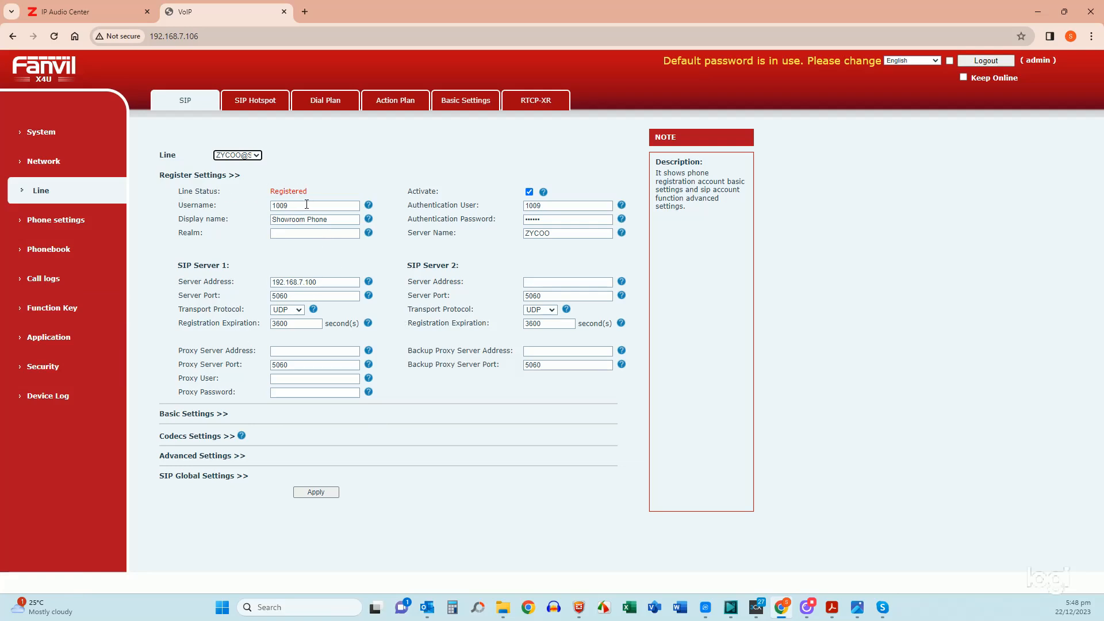
left_click(237, 155)
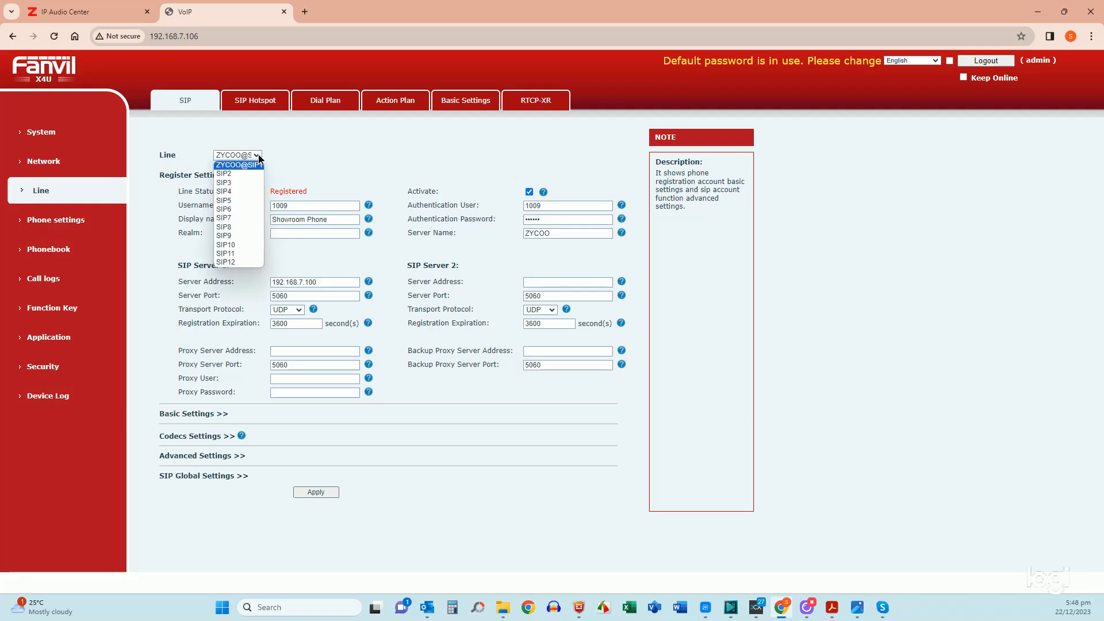
left_click(238, 155)
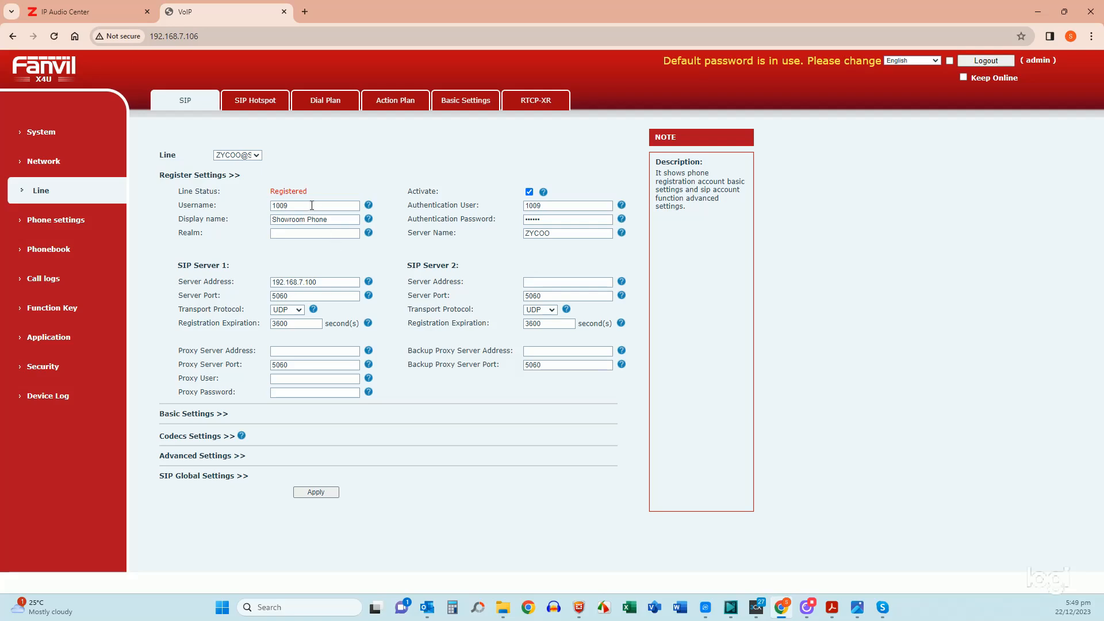
left_click(314, 205)
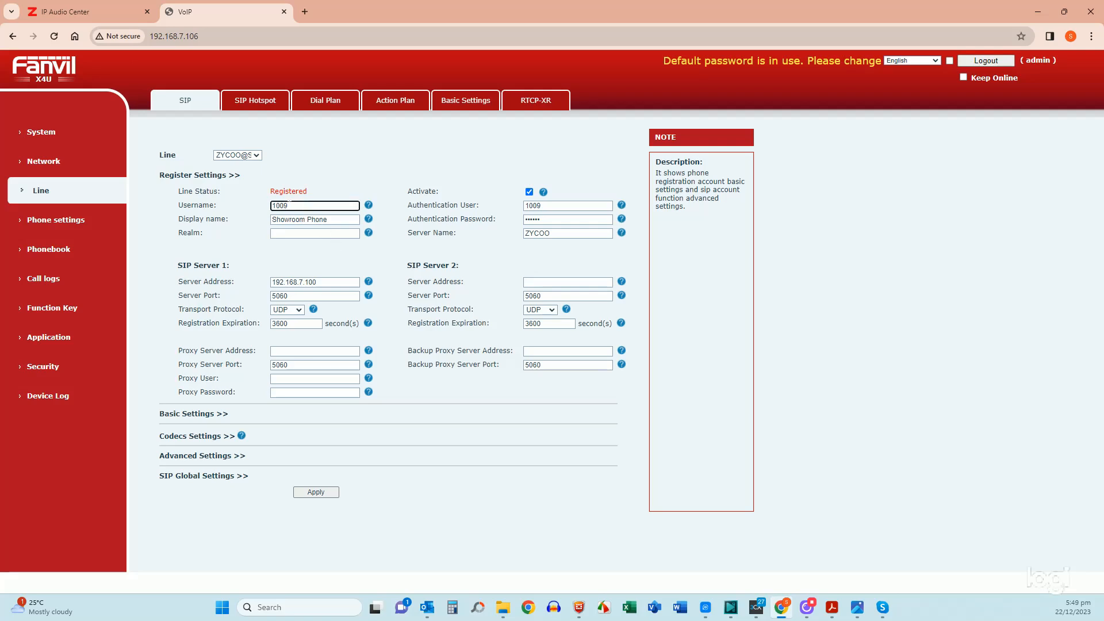
triple_click(314, 205)
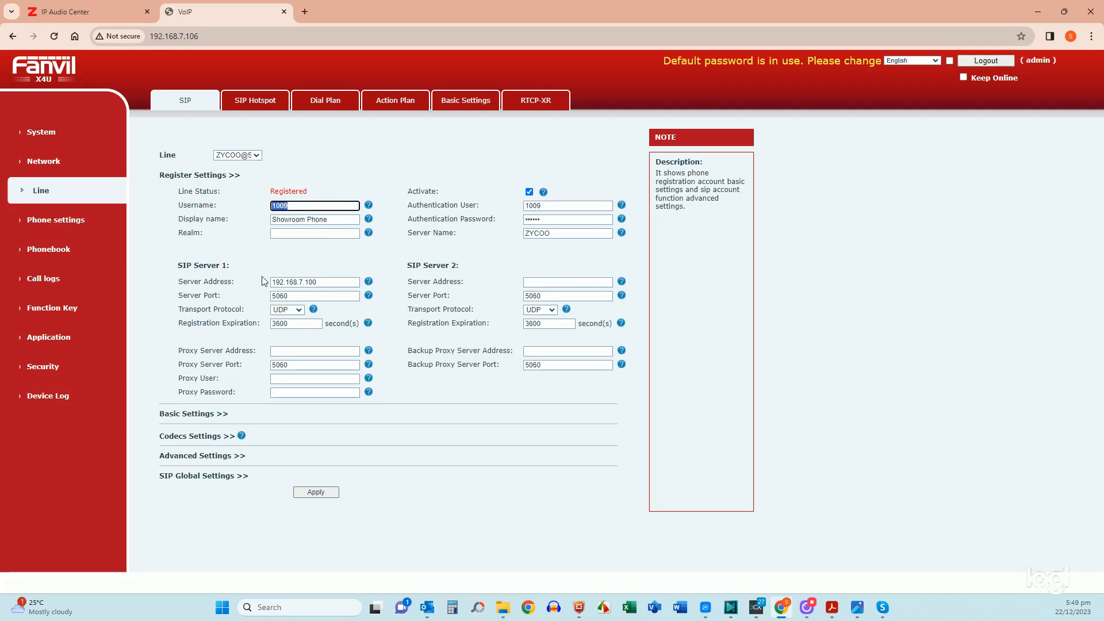
left_click(314, 219)
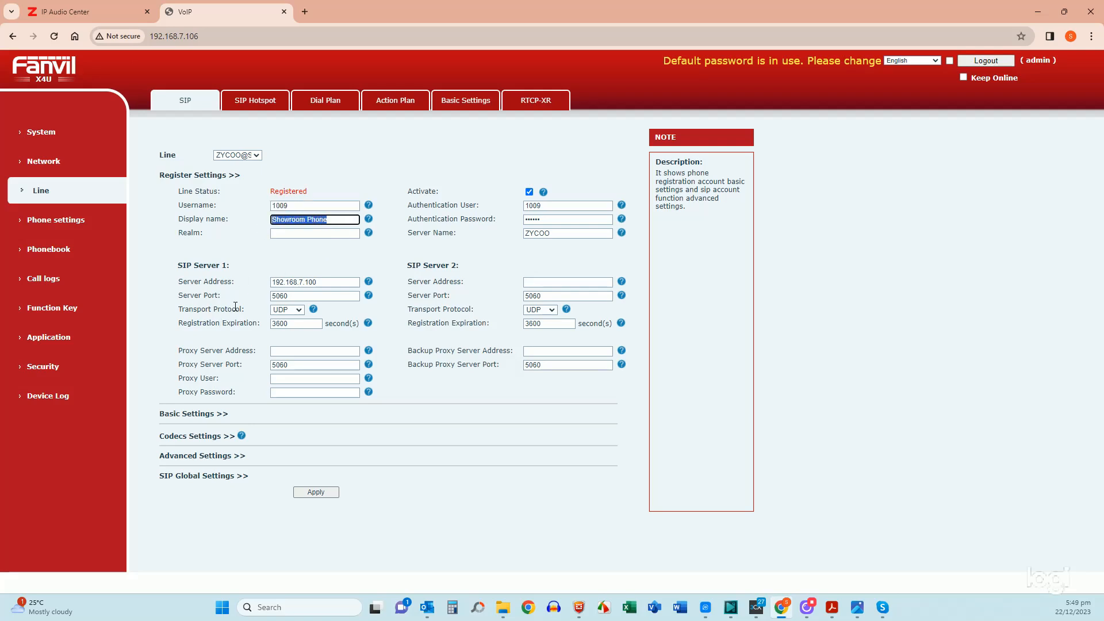
mouse_move(268, 267)
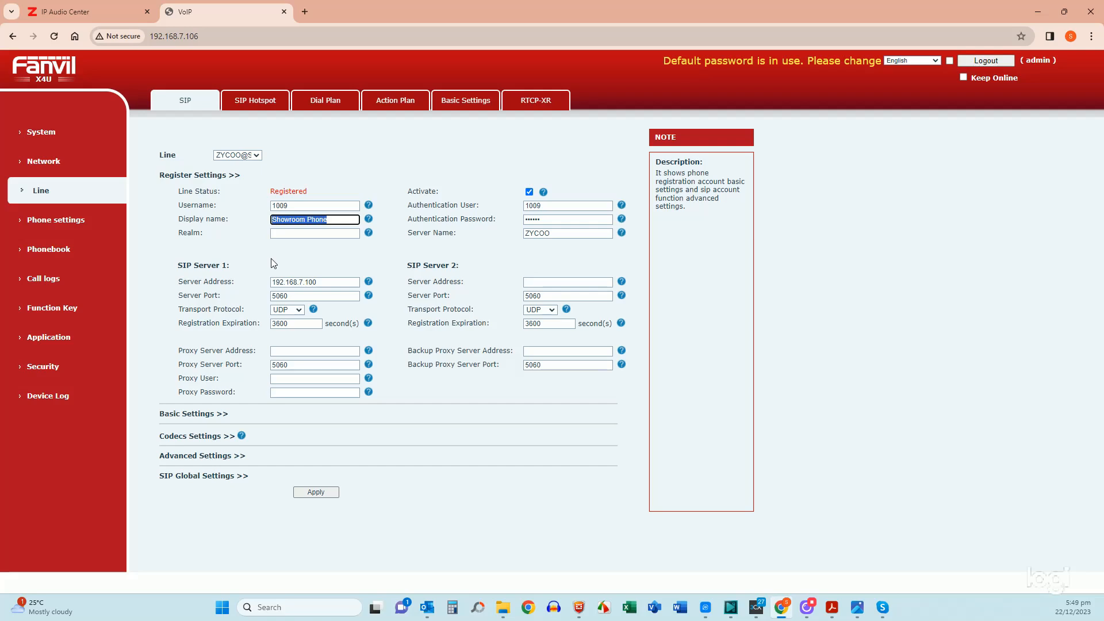
mouse_move(302, 258)
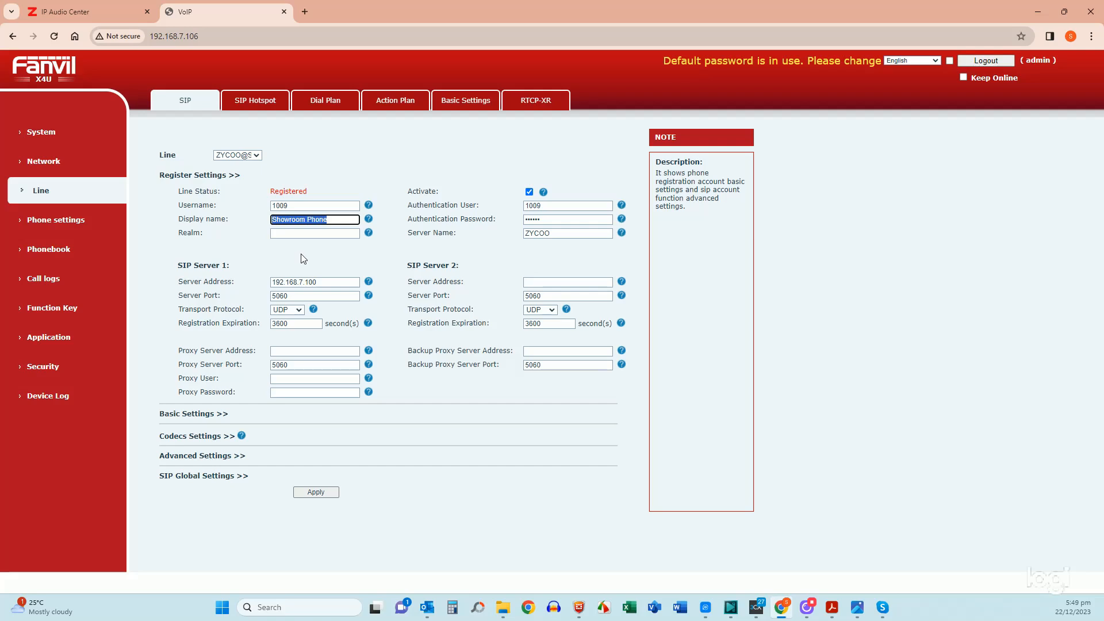
left_click(314, 232)
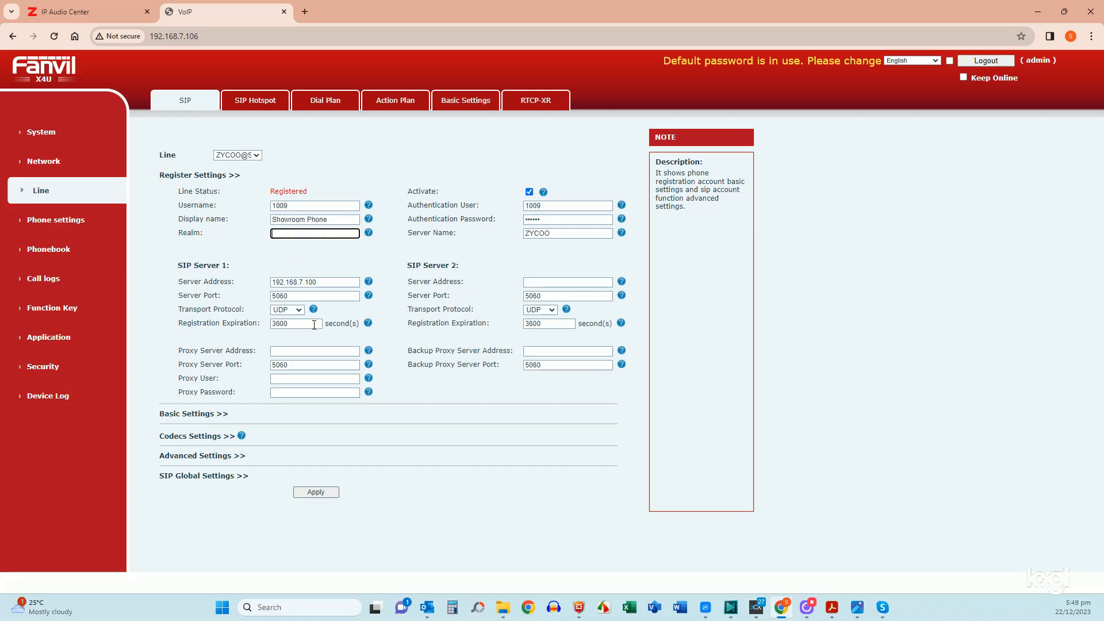
mouse_move(499, 217)
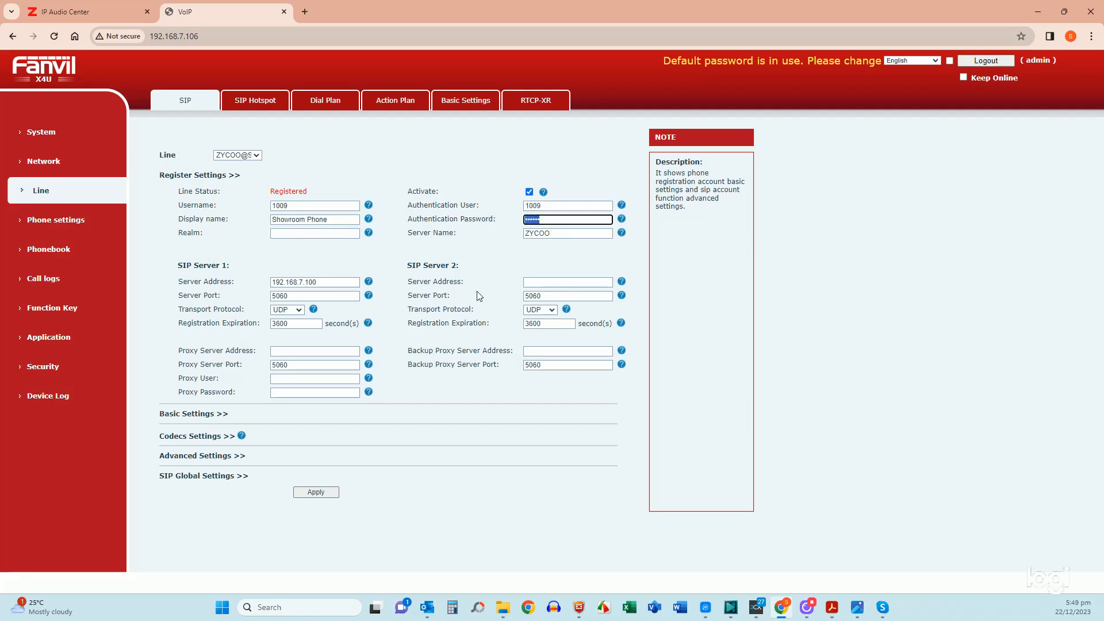
mouse_move(478, 295)
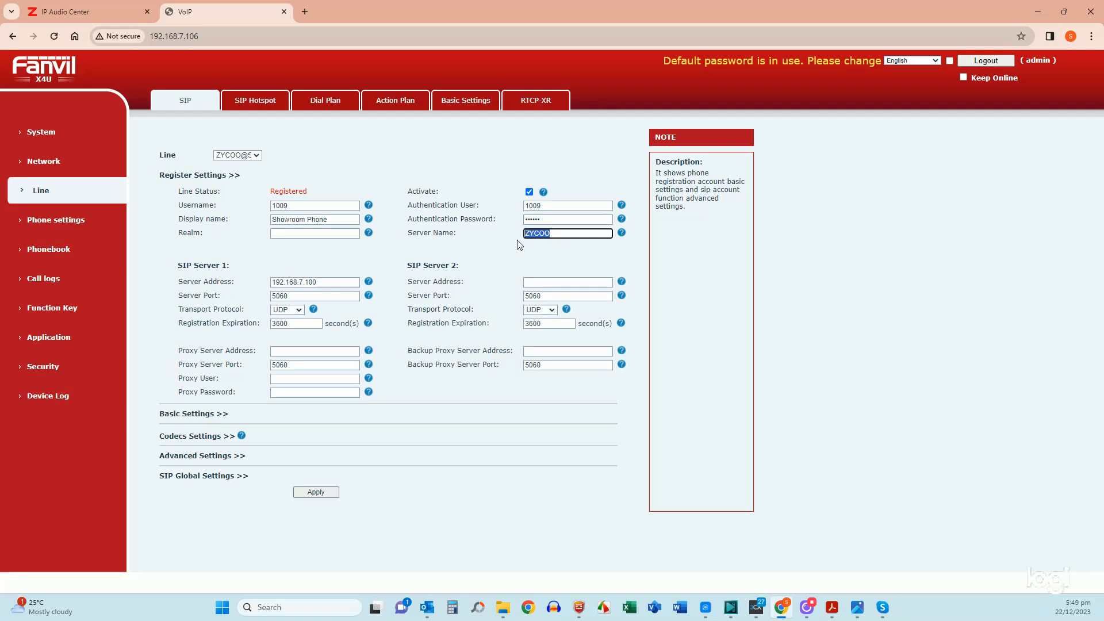
mouse_move(549, 247)
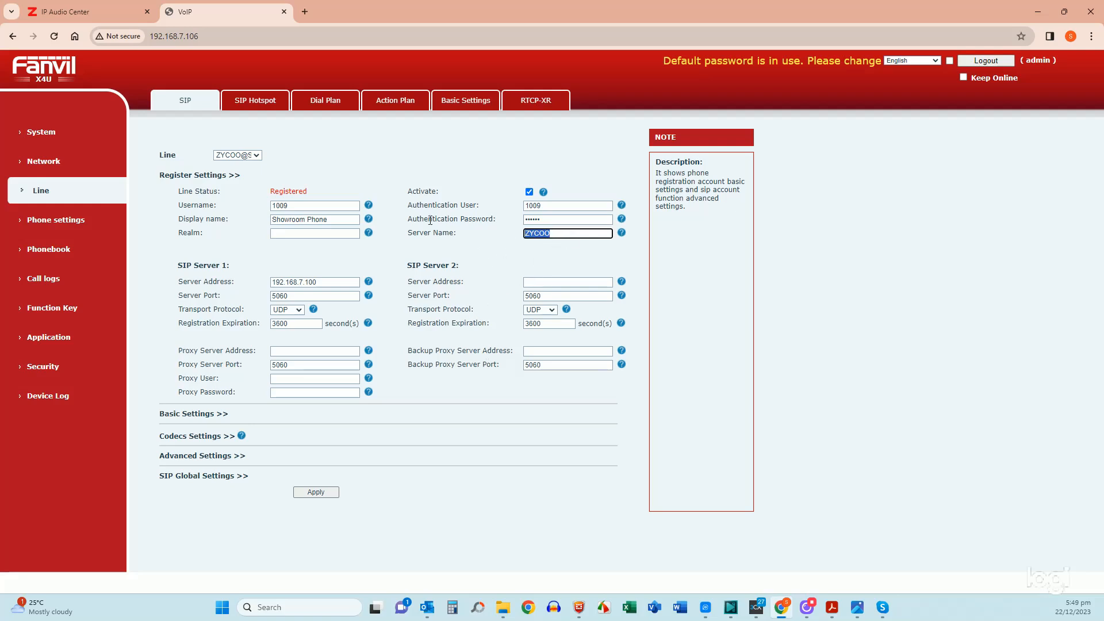
left_click(236, 155)
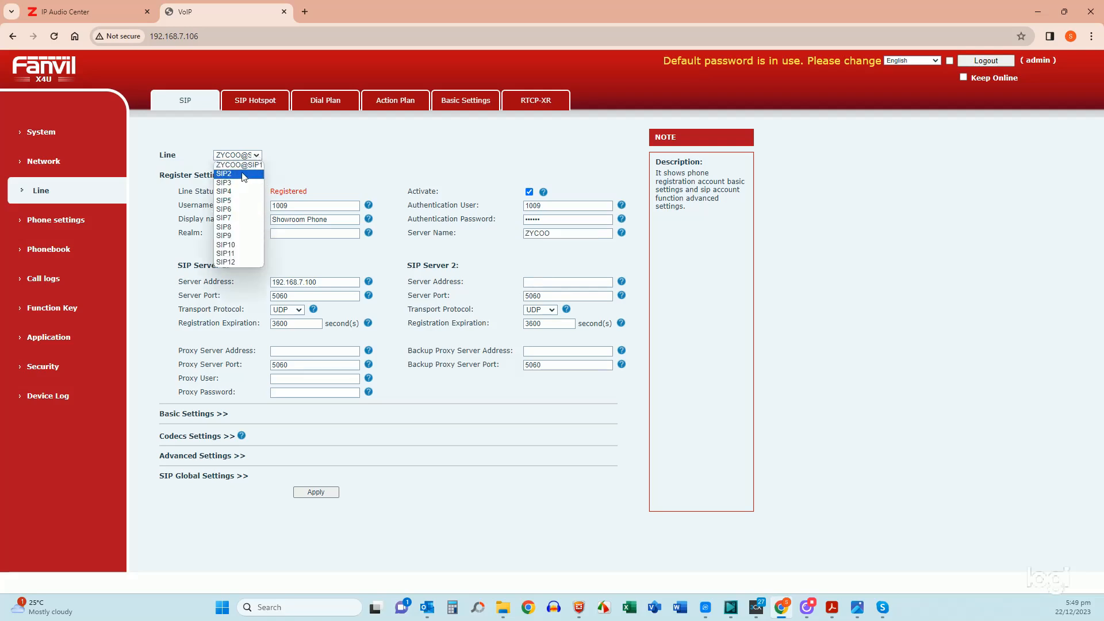
mouse_move(237, 245)
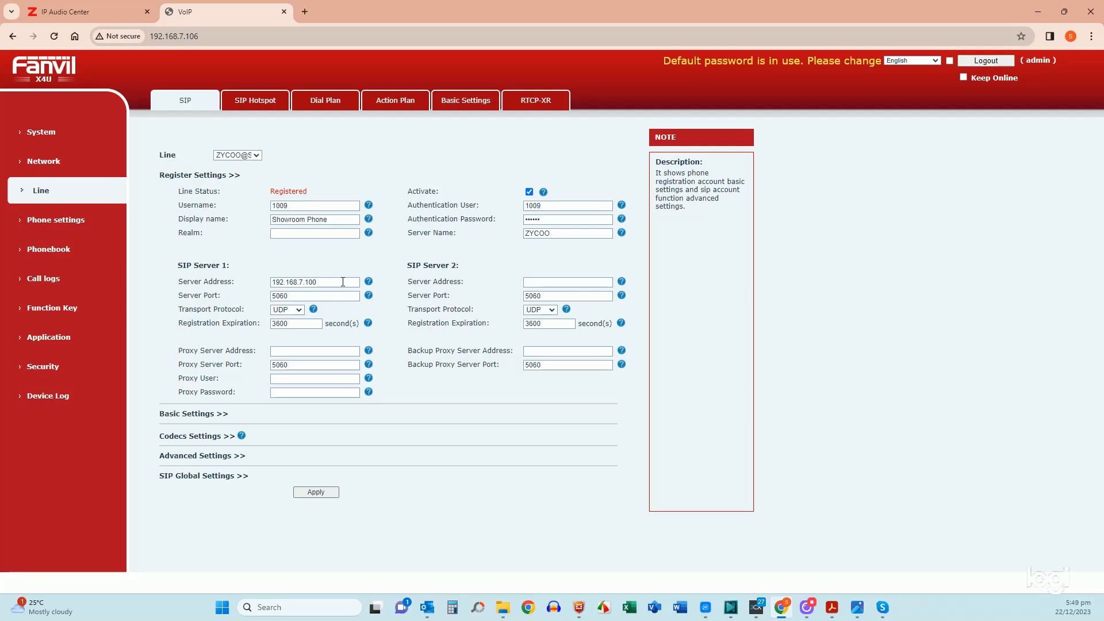
triple_click(313, 282)
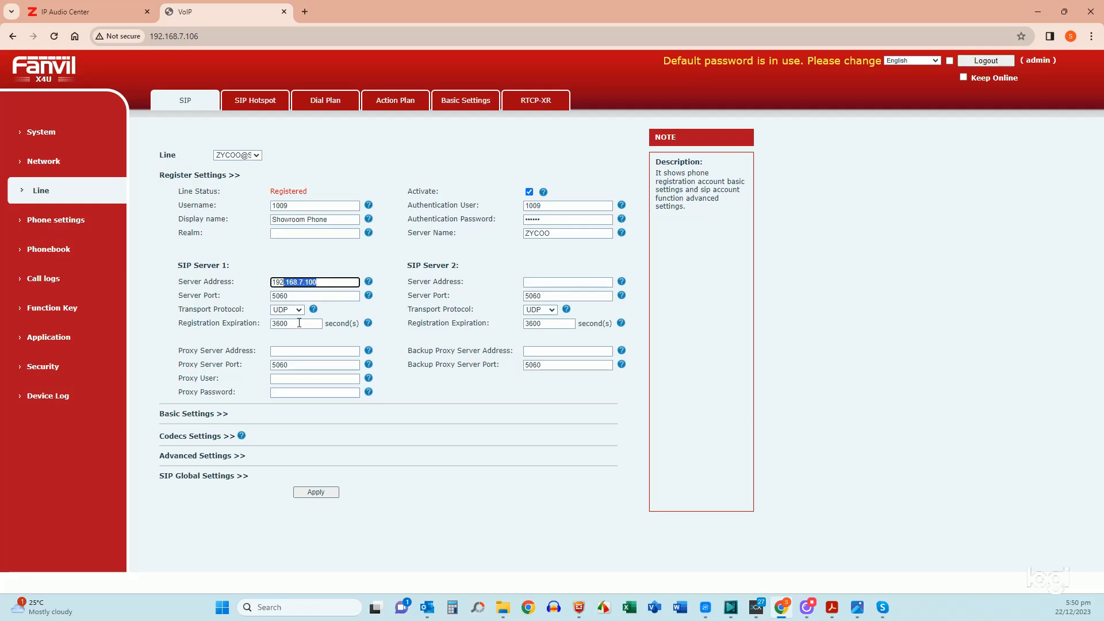
mouse_move(292, 317)
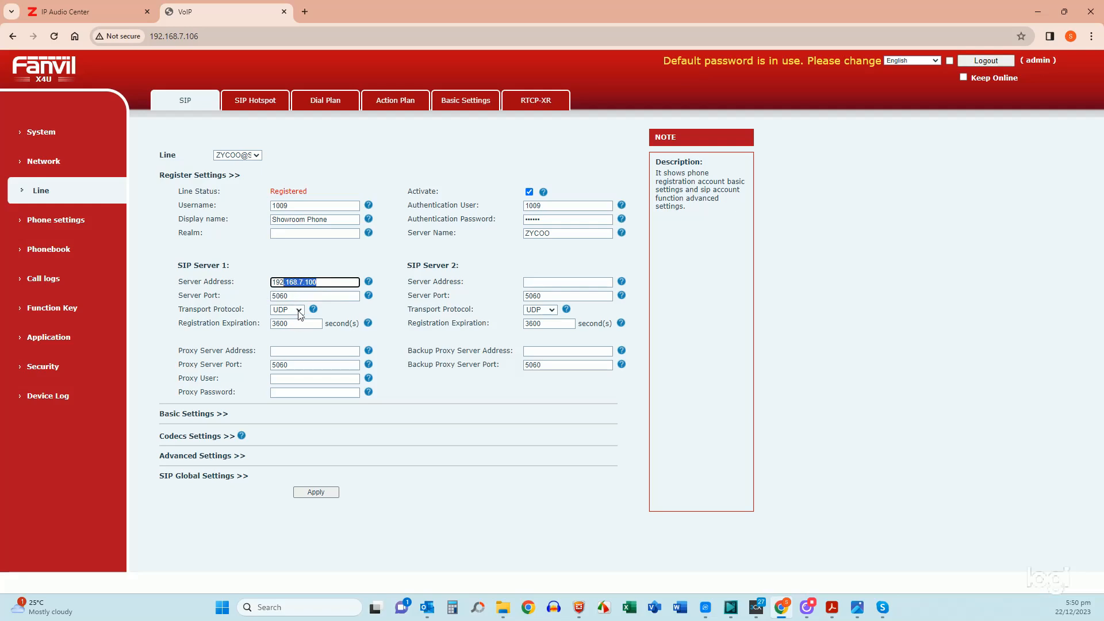
mouse_move(305, 330)
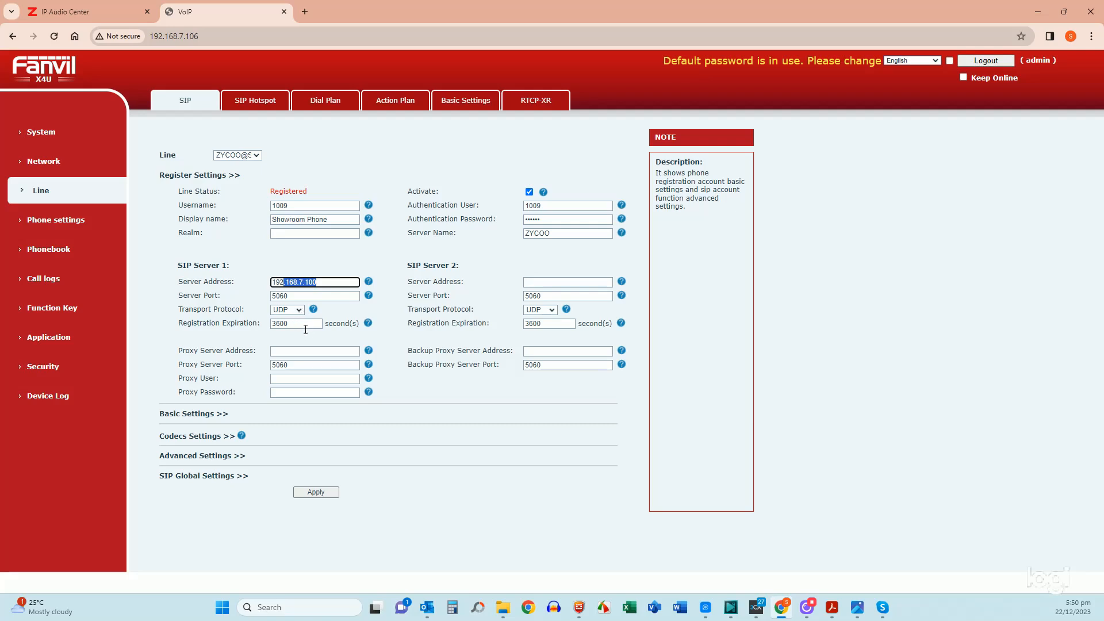
mouse_move(305, 338)
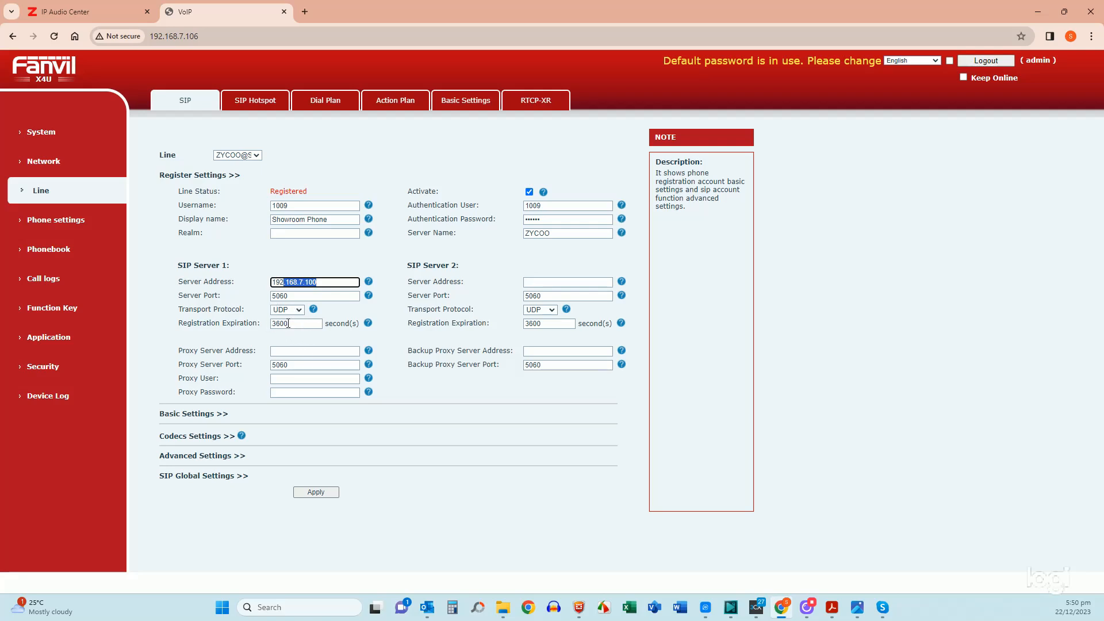
mouse_move(312, 323)
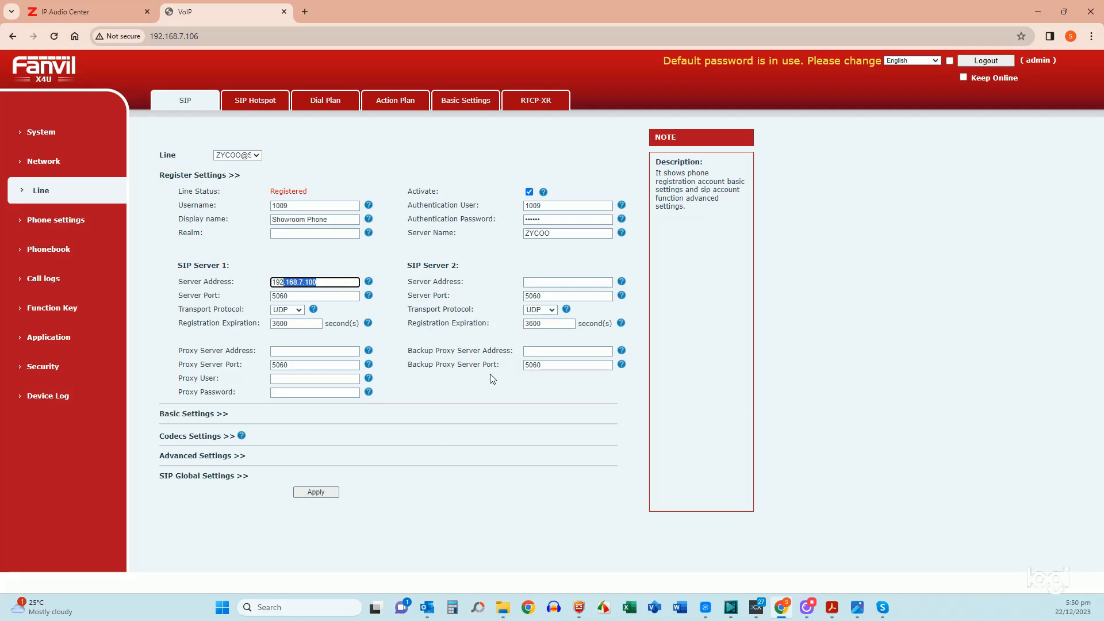
mouse_move(508, 339)
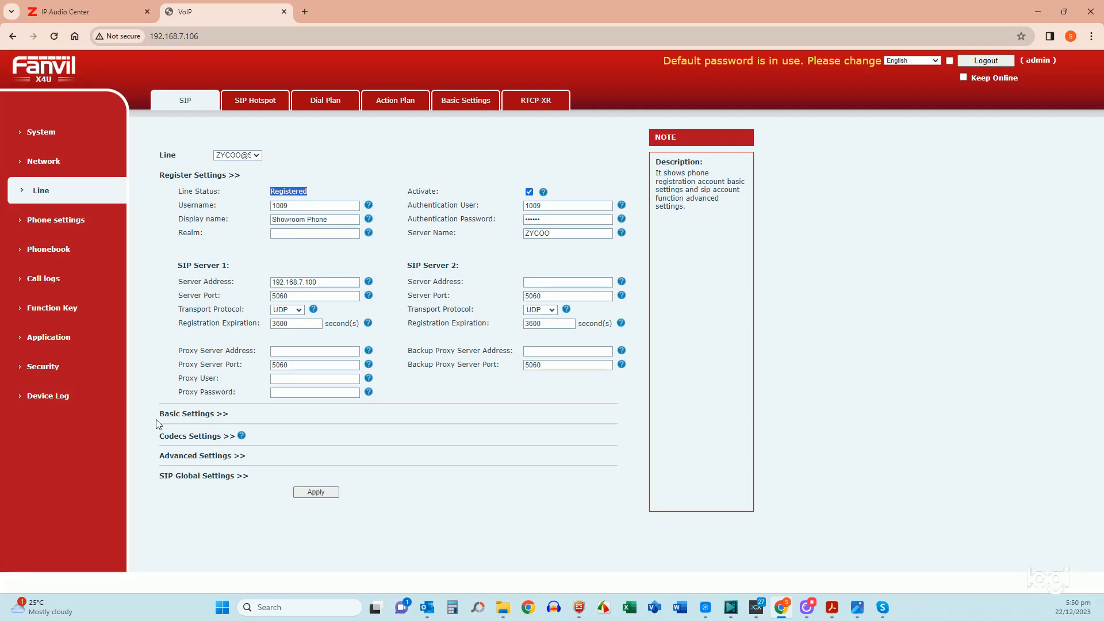
mouse_move(246, 401)
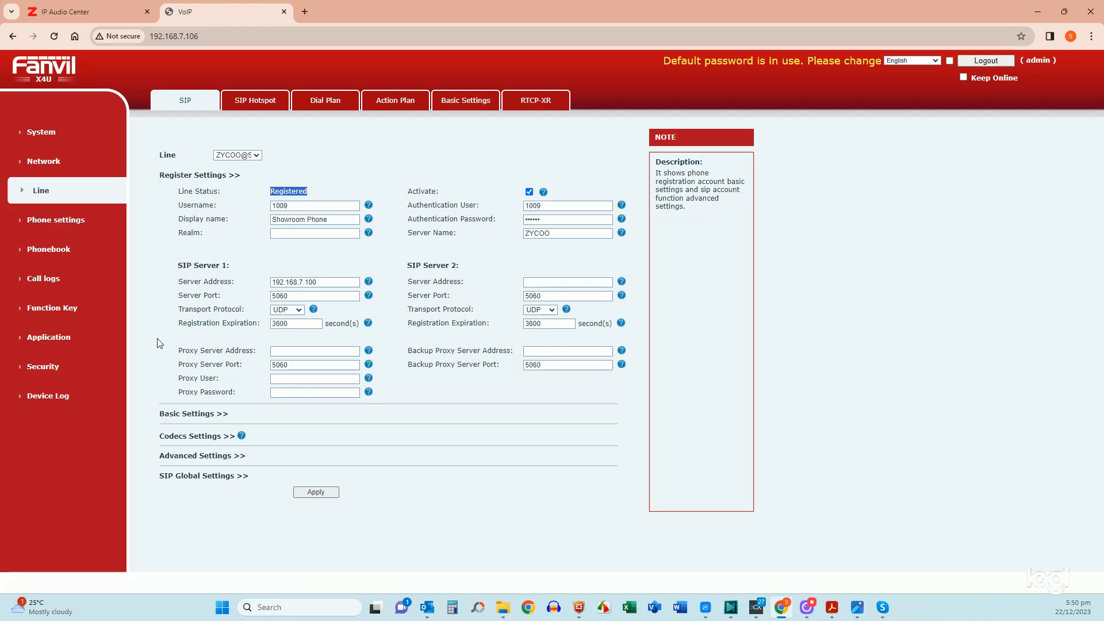
Step: Under Phone settings Time/Date, switch DST Set Type to Automatic
left_click(56, 219)
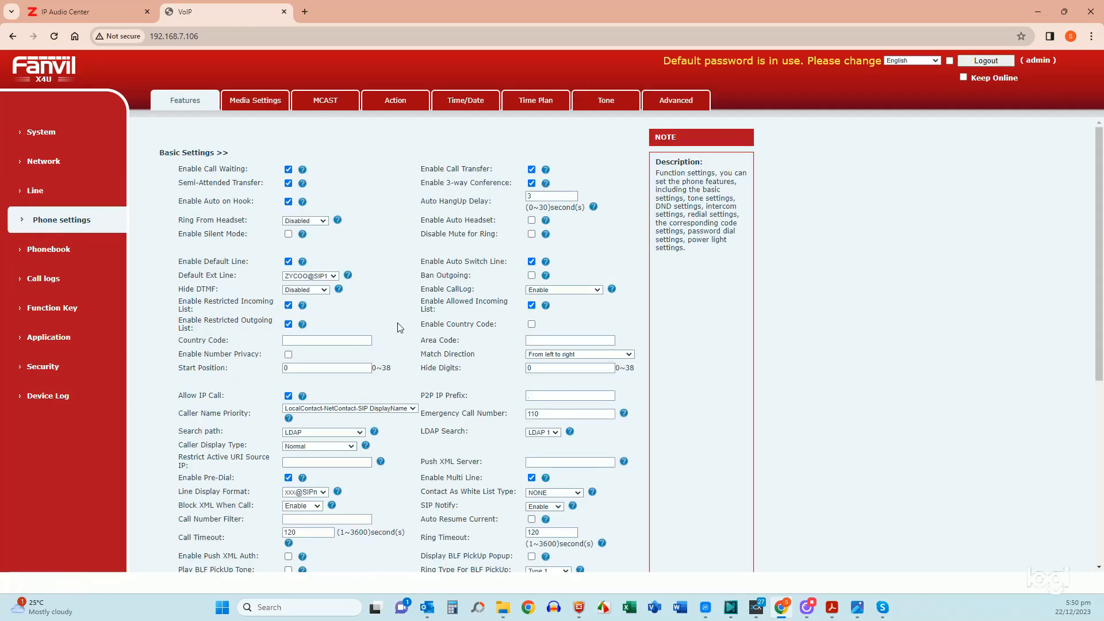
left_click(465, 100)
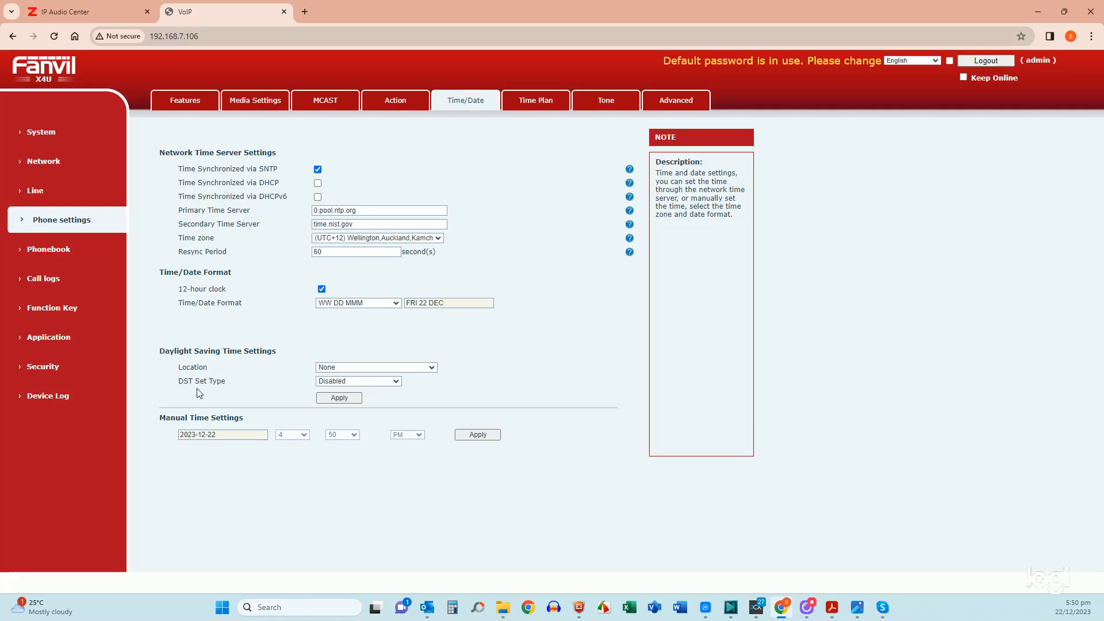
mouse_move(158, 411)
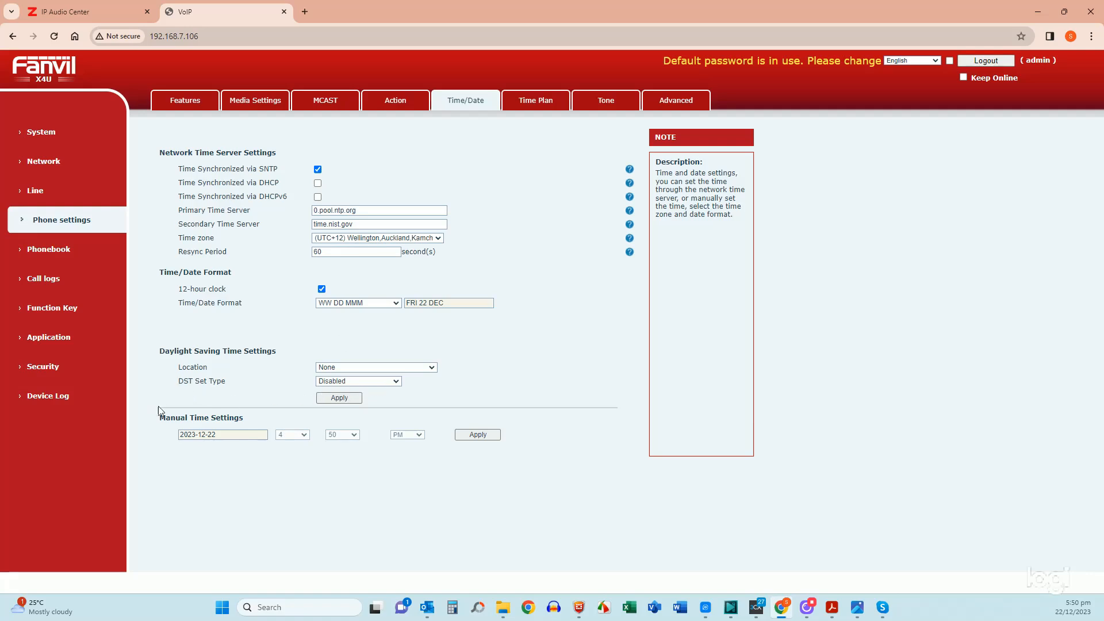
left_click(358, 381)
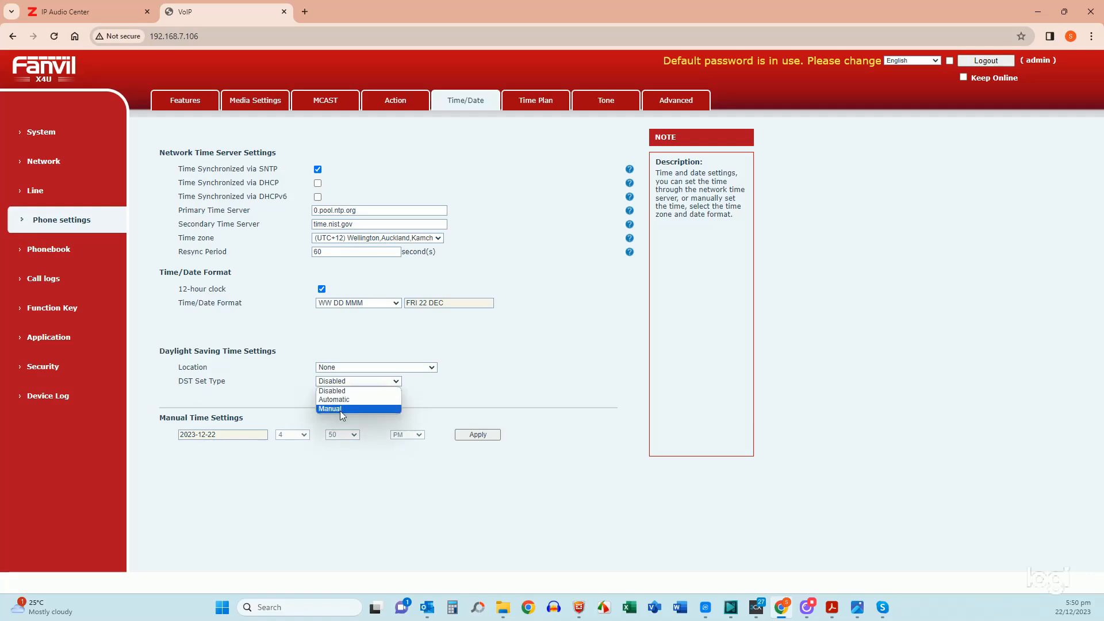
mouse_move(351, 401)
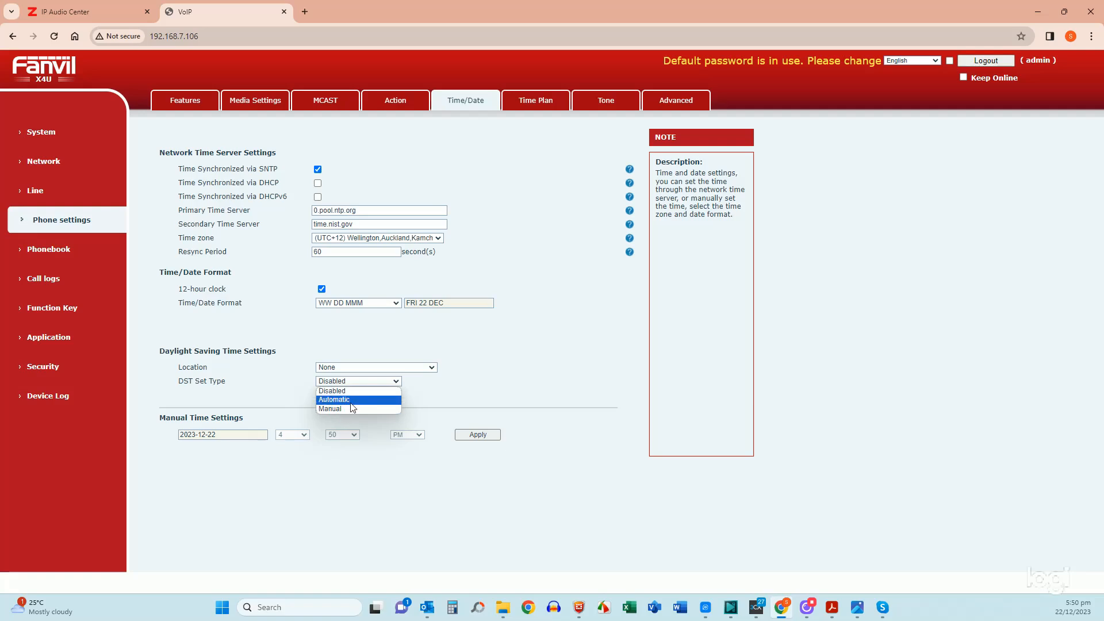
left_click(334, 400)
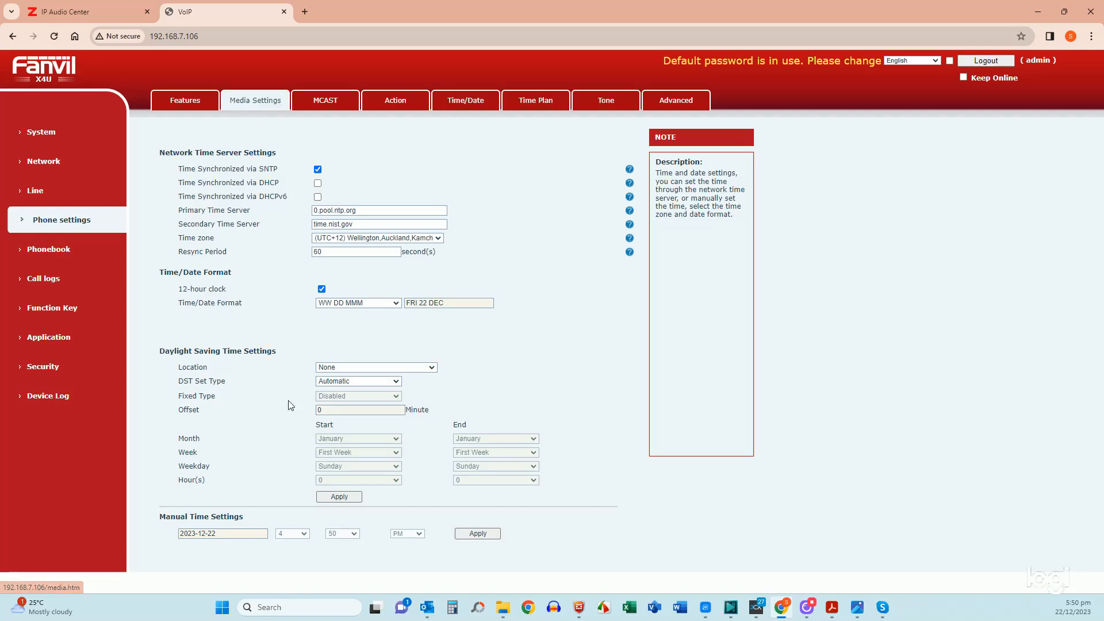
Step: Expand Media Settings to view volumes and gains, and focus the Handset Mic Gain field
left_click(254, 100)
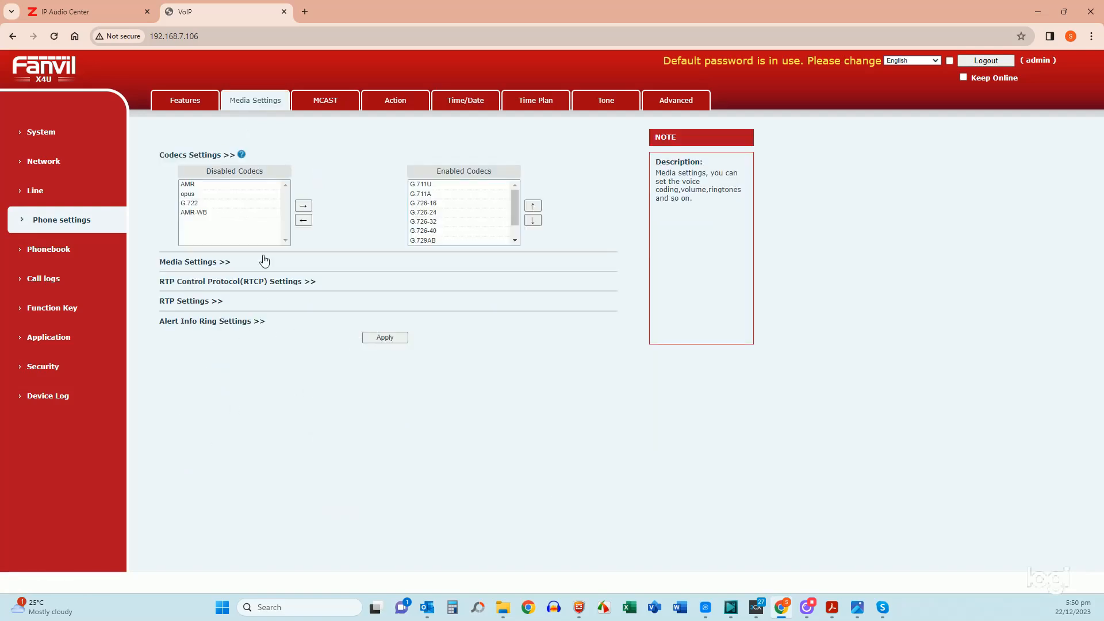
mouse_move(240, 263)
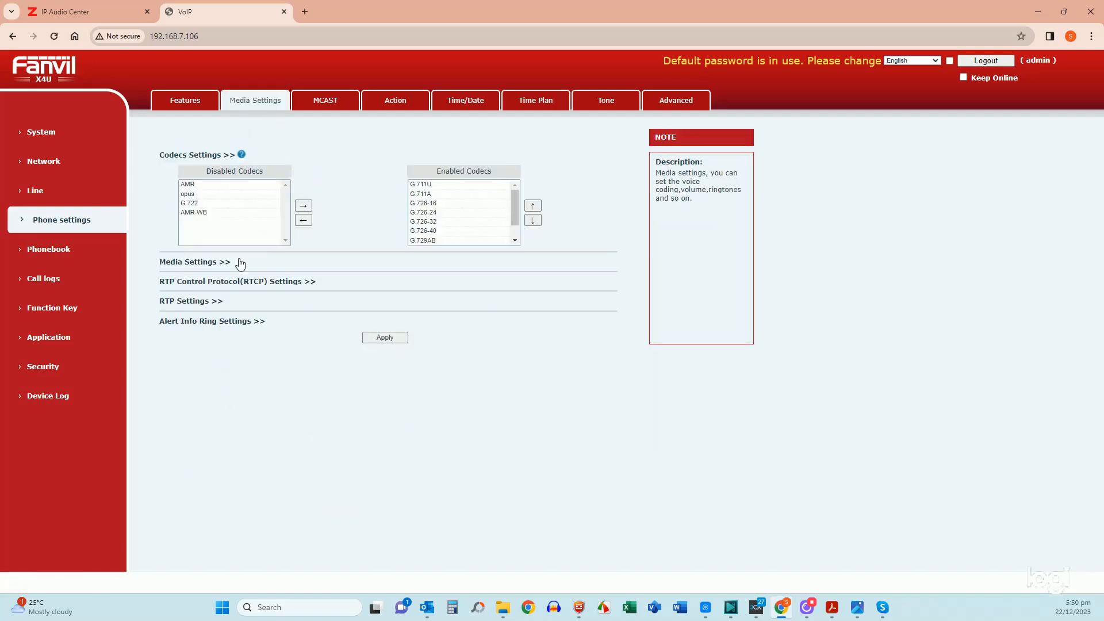
left_click(194, 262)
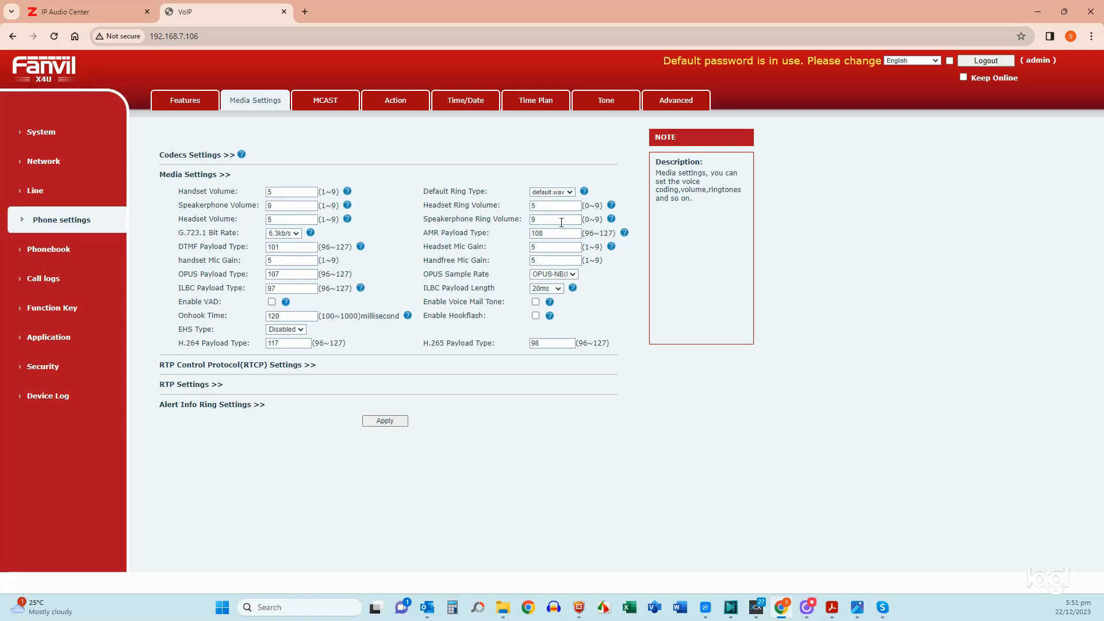
mouse_move(558, 208)
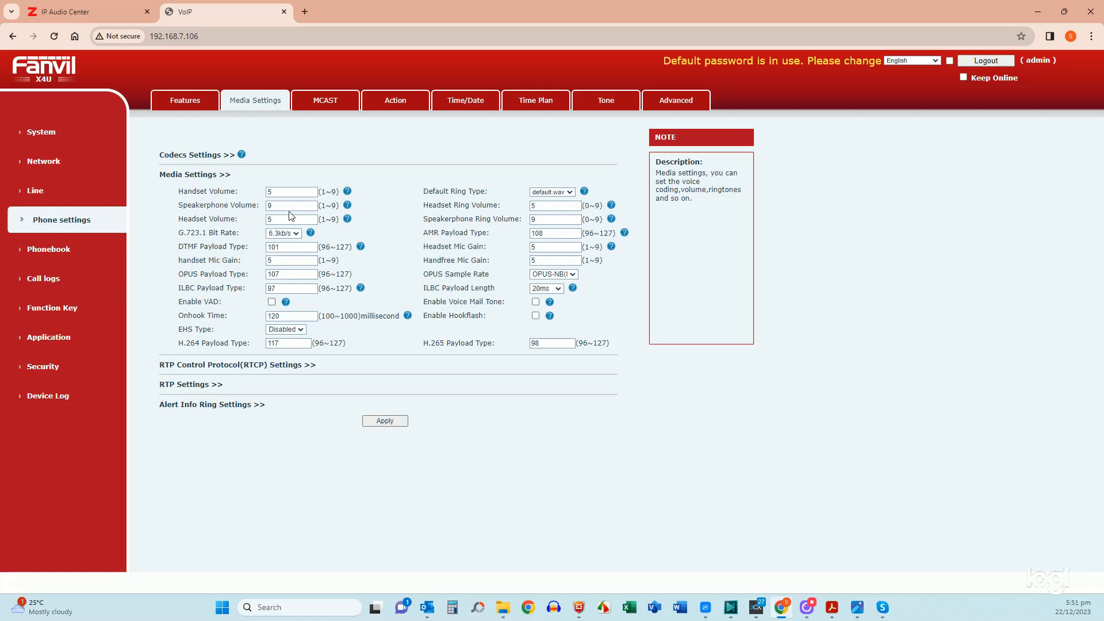
mouse_move(518, 234)
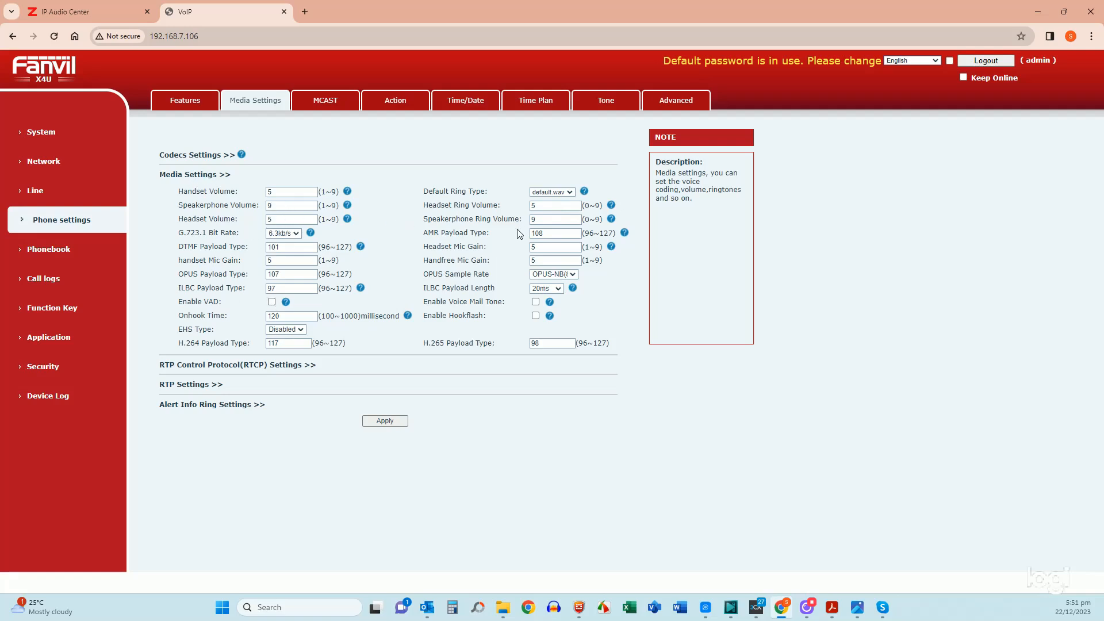
mouse_move(455, 269)
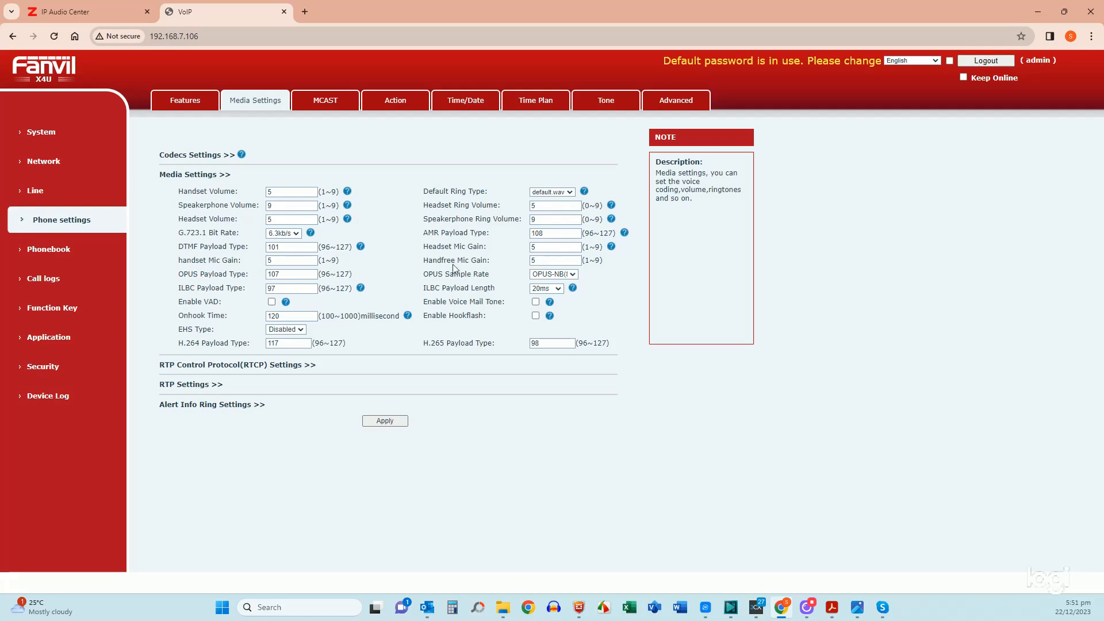
left_click(555, 246)
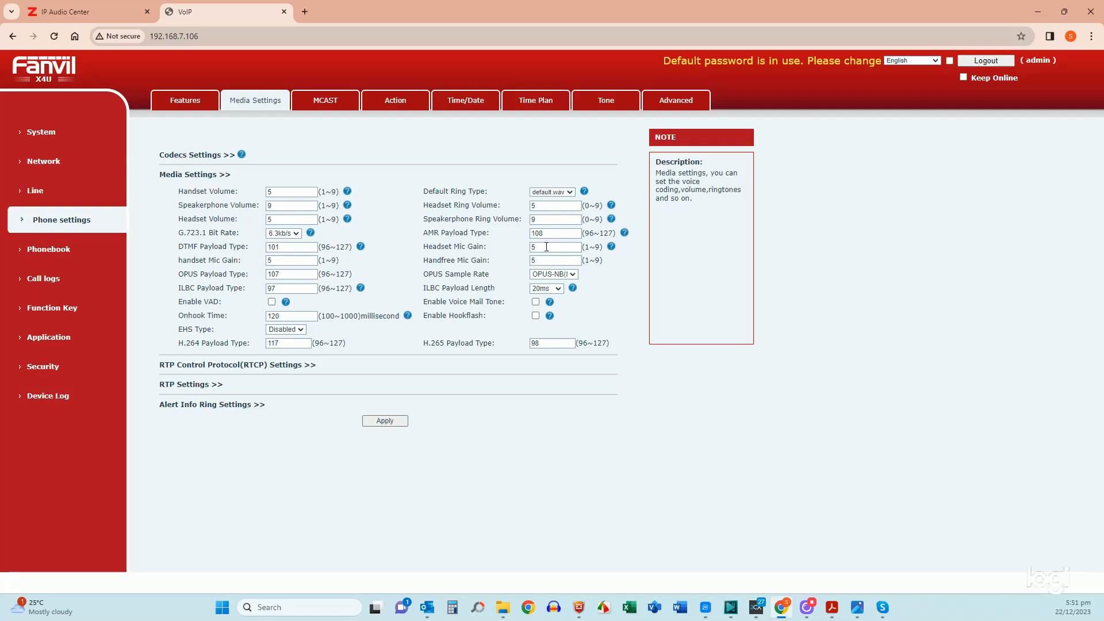
mouse_move(264, 406)
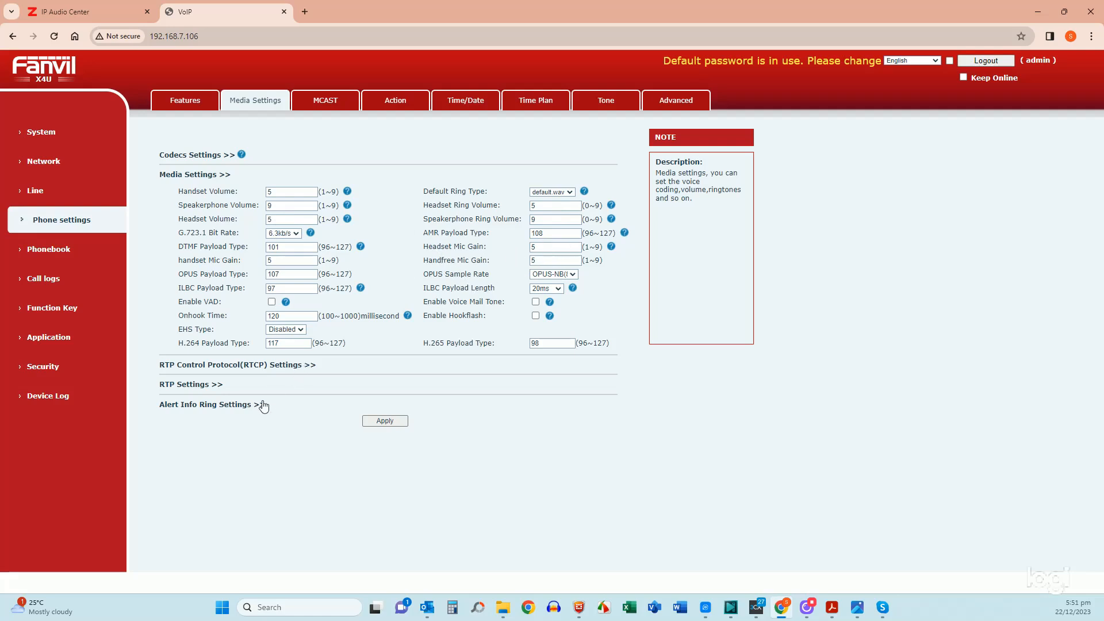
mouse_move(417, 342)
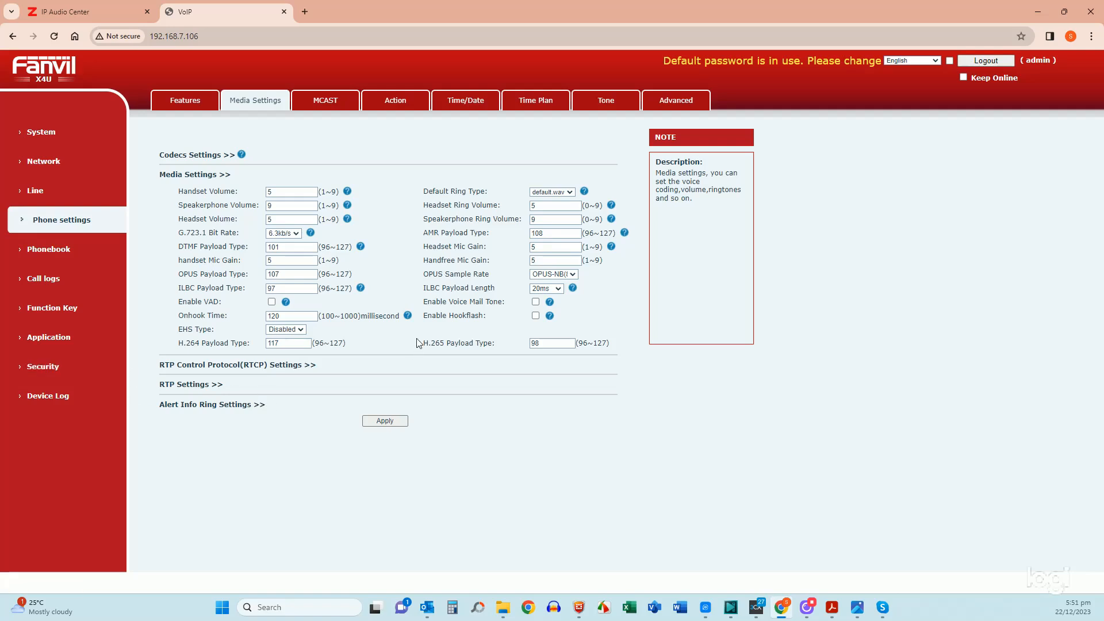
left_click(291, 260)
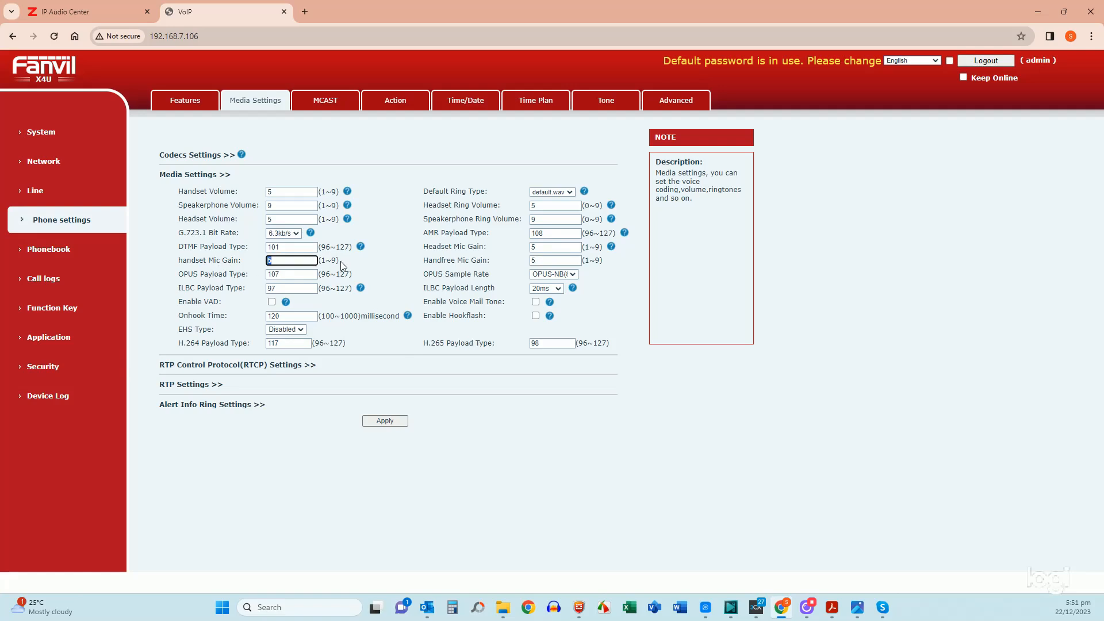
mouse_move(643, 398)
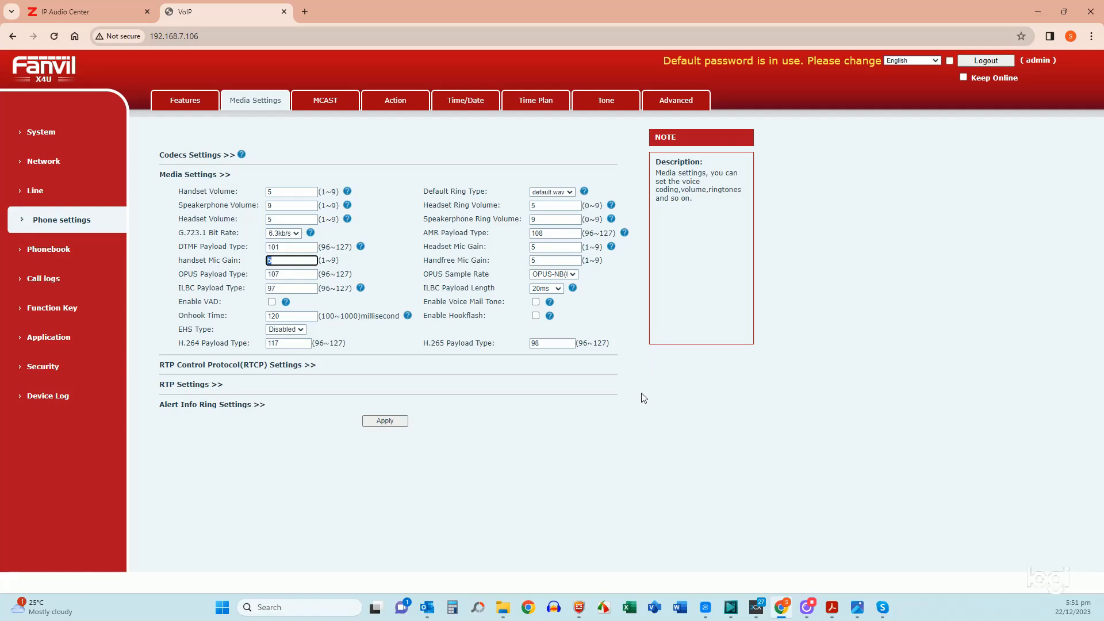
mouse_move(48, 366)
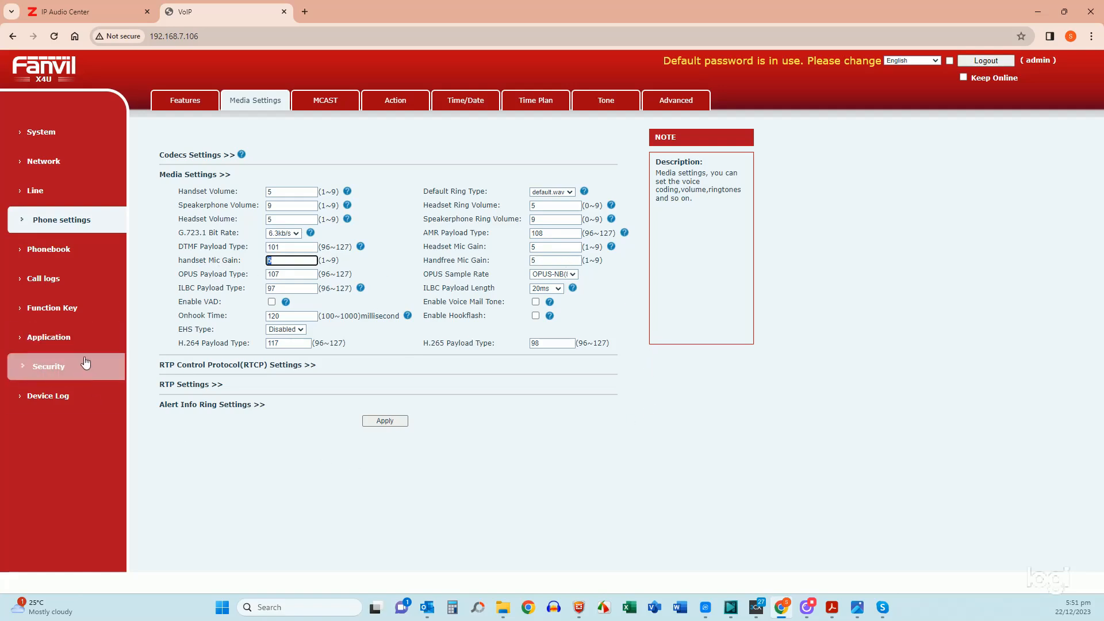
Step: Review the six DSS memory keys, then keep side key F1 as a Line key
left_click(52, 308)
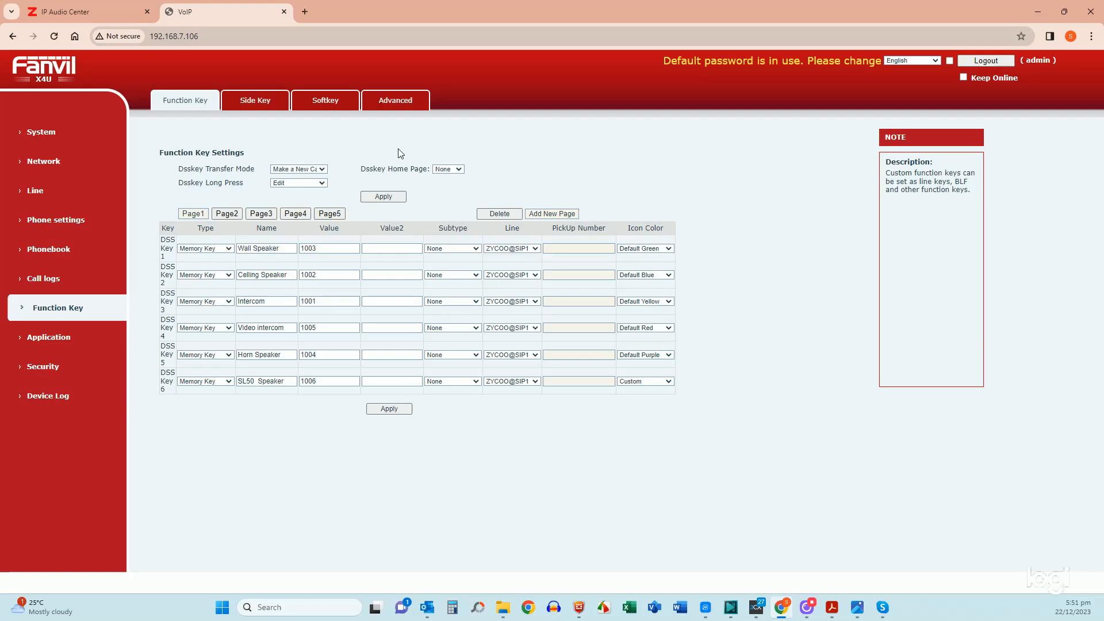
mouse_move(272, 150)
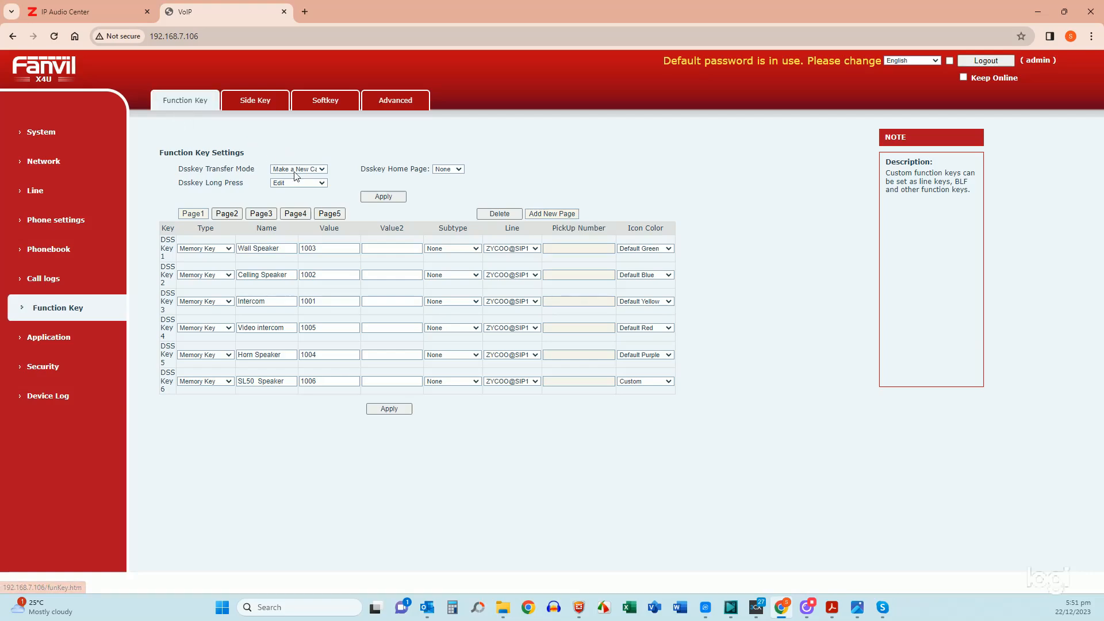
left_click(254, 100)
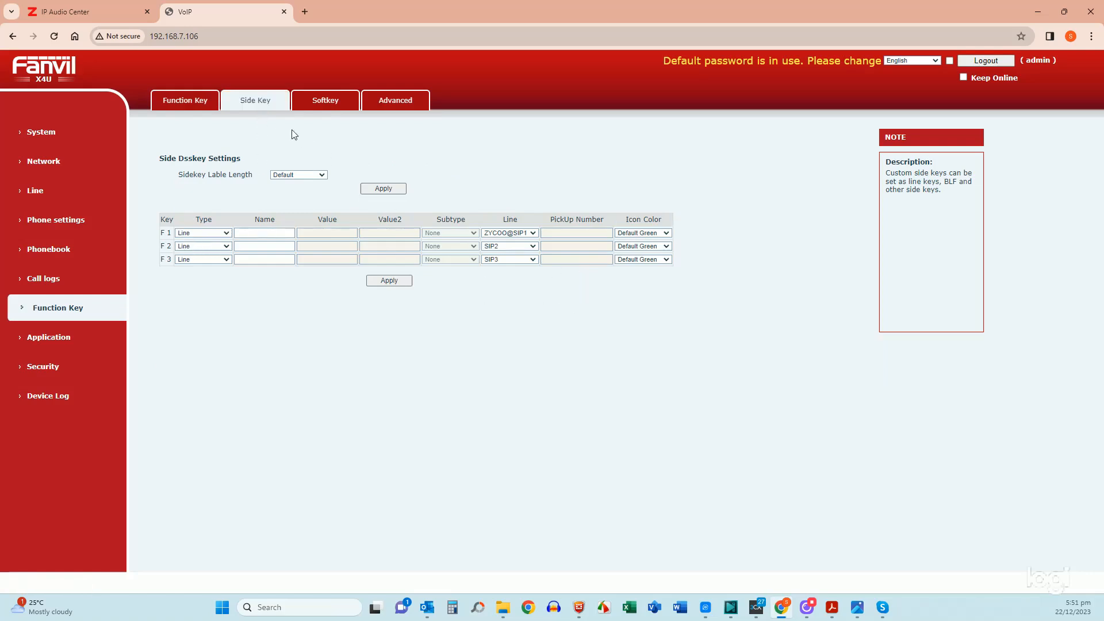
mouse_move(241, 325)
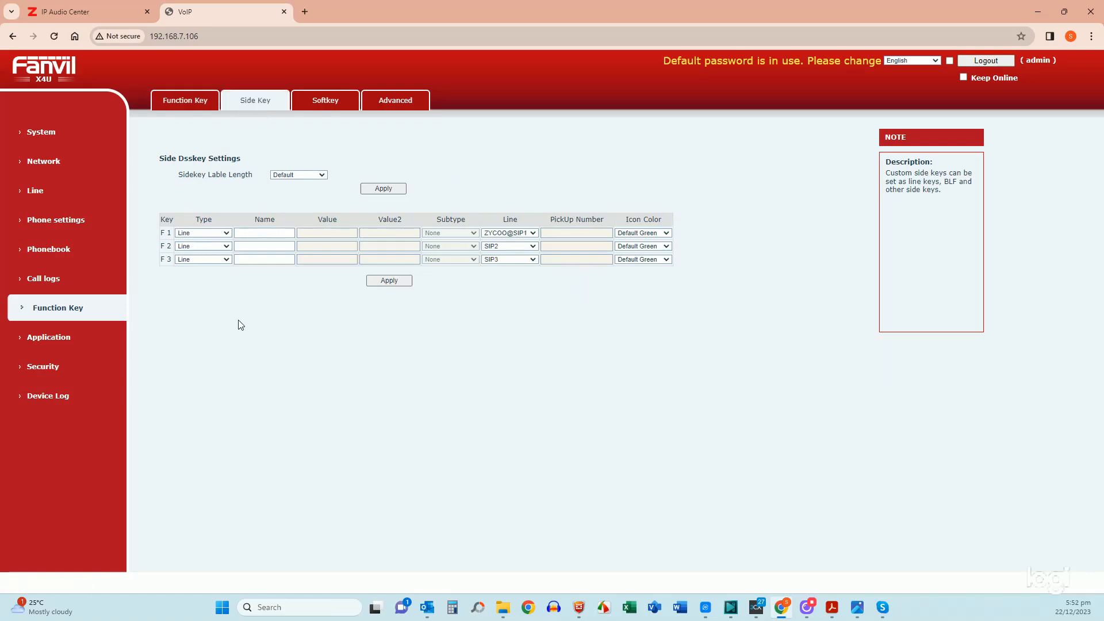
left_click(202, 233)
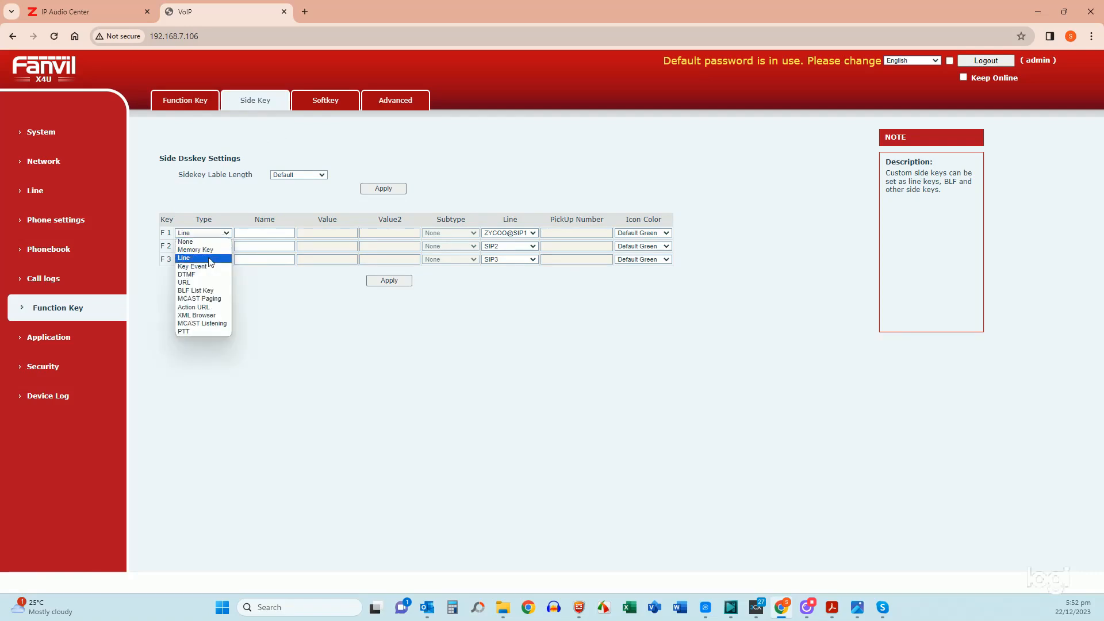
left_click(184, 257)
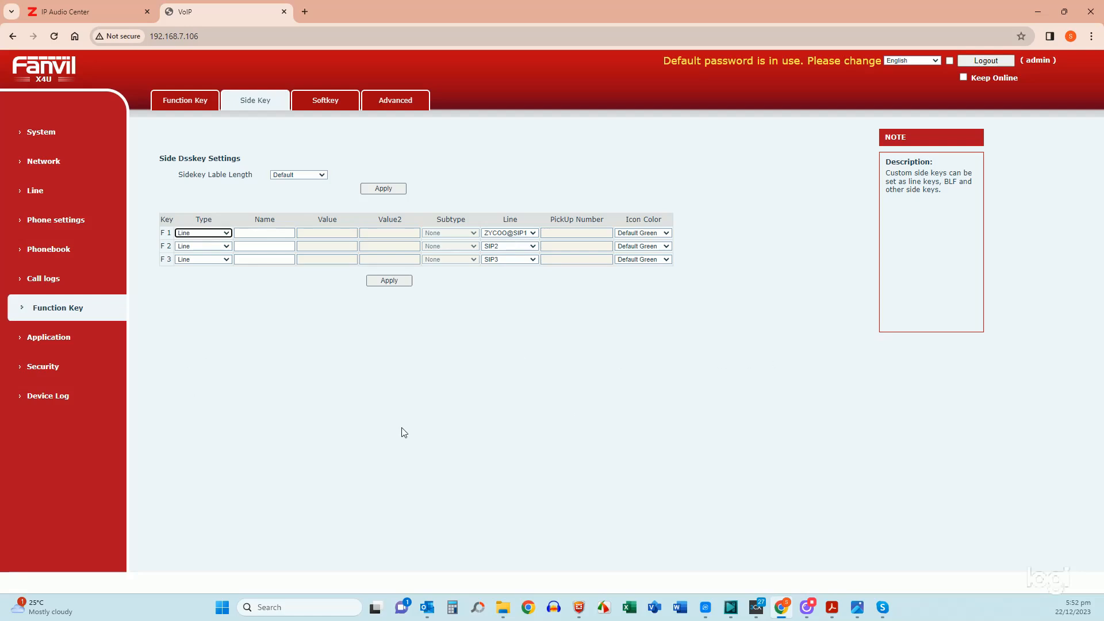
Step: Change side key F2 to Memory Key, then return to the DSS key list
left_click(203, 259)
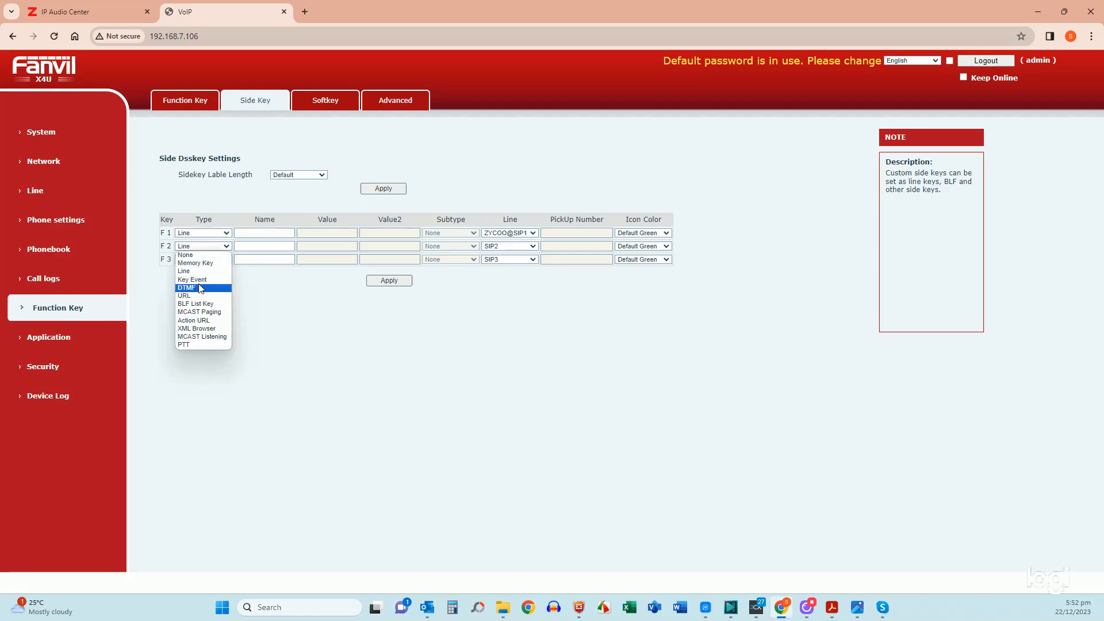
mouse_move(195, 263)
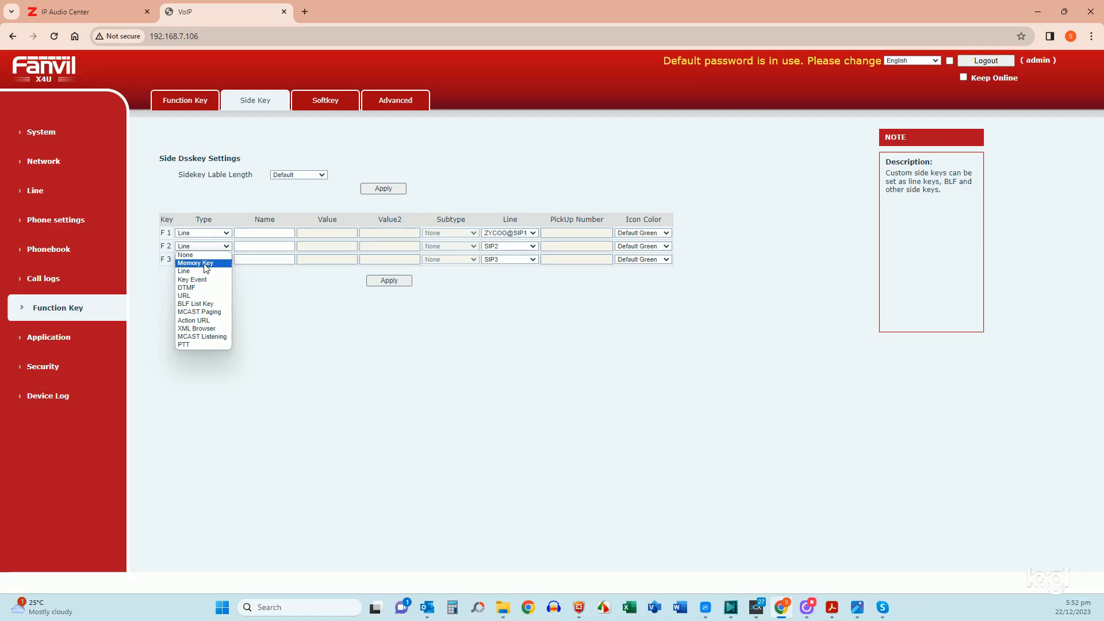
left_click(196, 263)
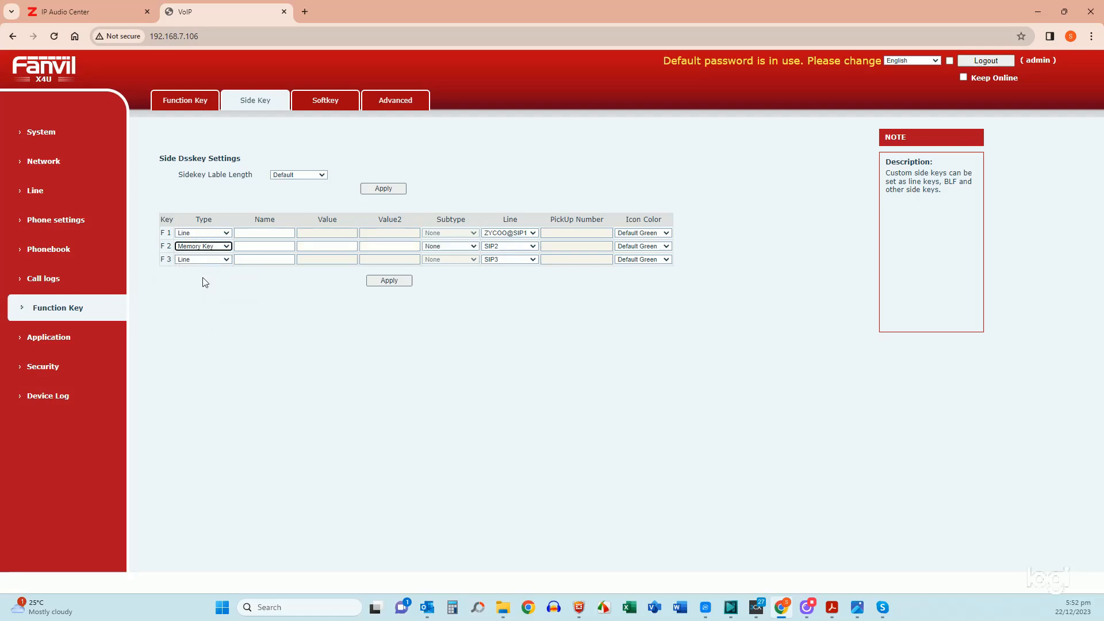
left_click(264, 245)
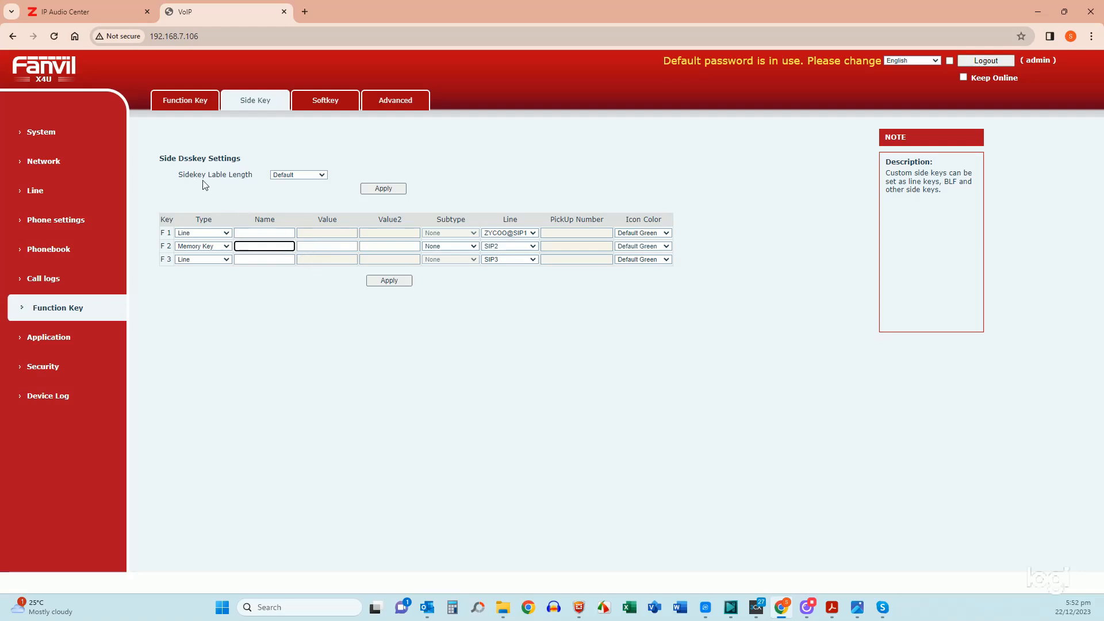
left_click(185, 100)
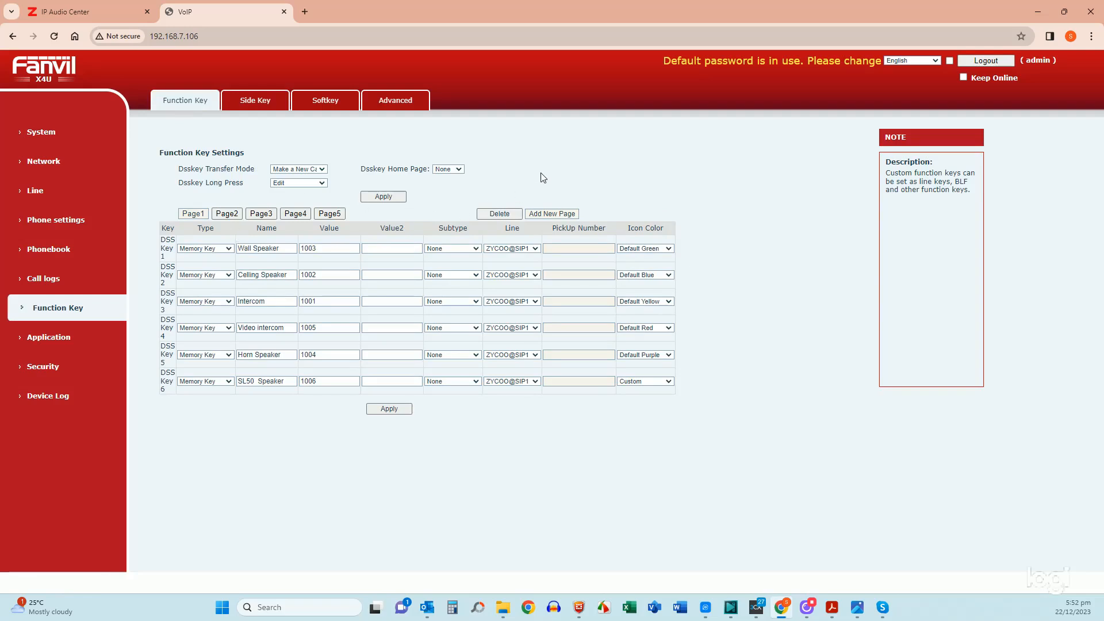
mouse_move(271, 139)
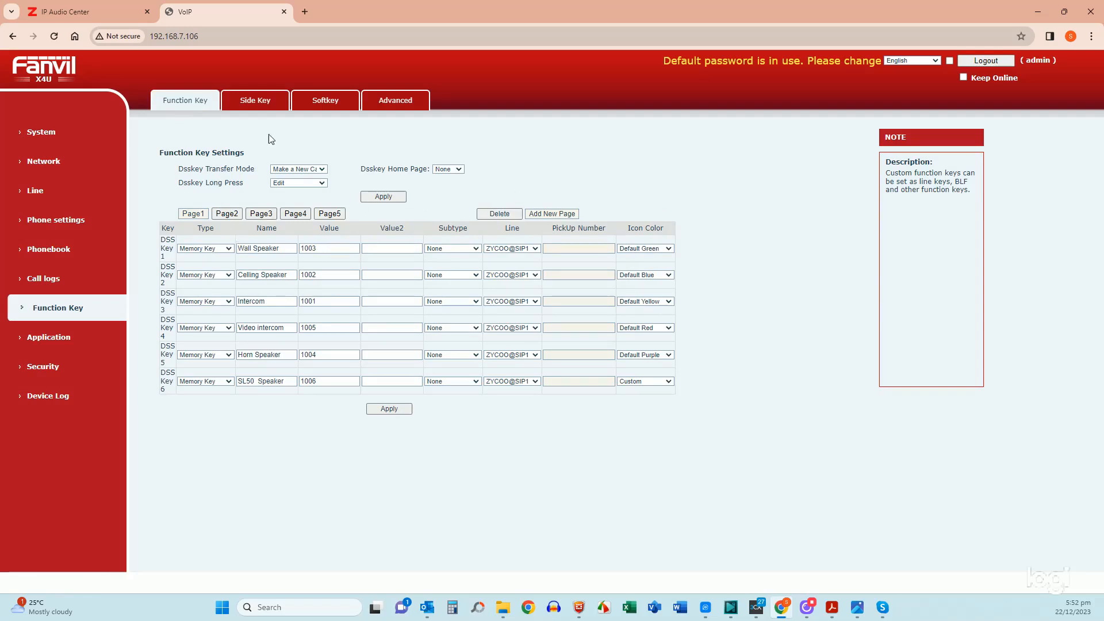
mouse_move(209, 204)
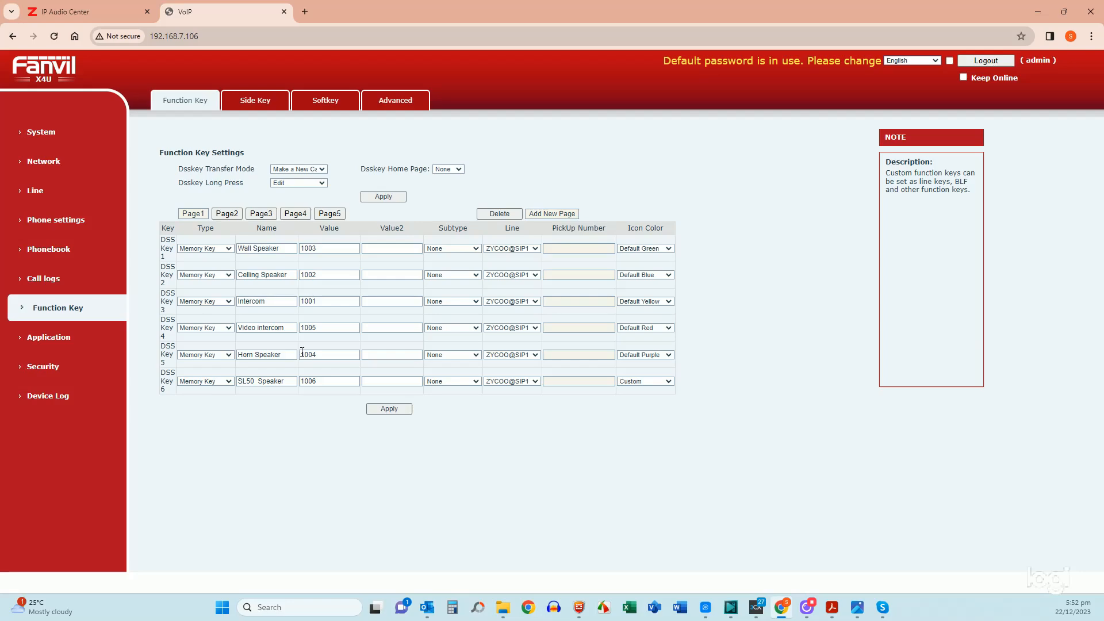
mouse_move(305, 351)
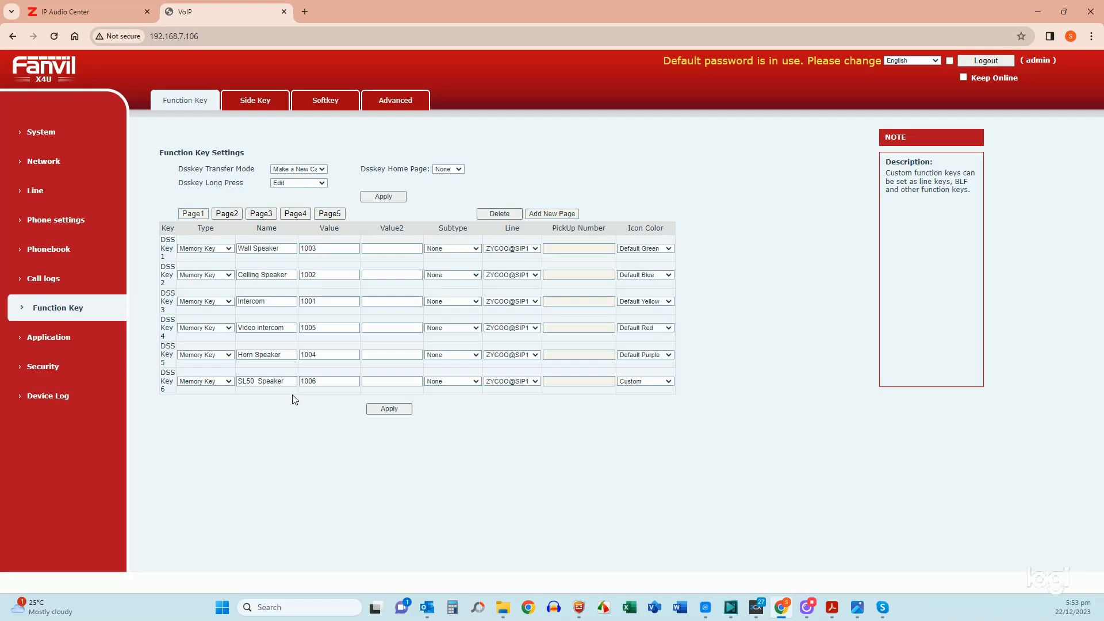
mouse_move(277, 430)
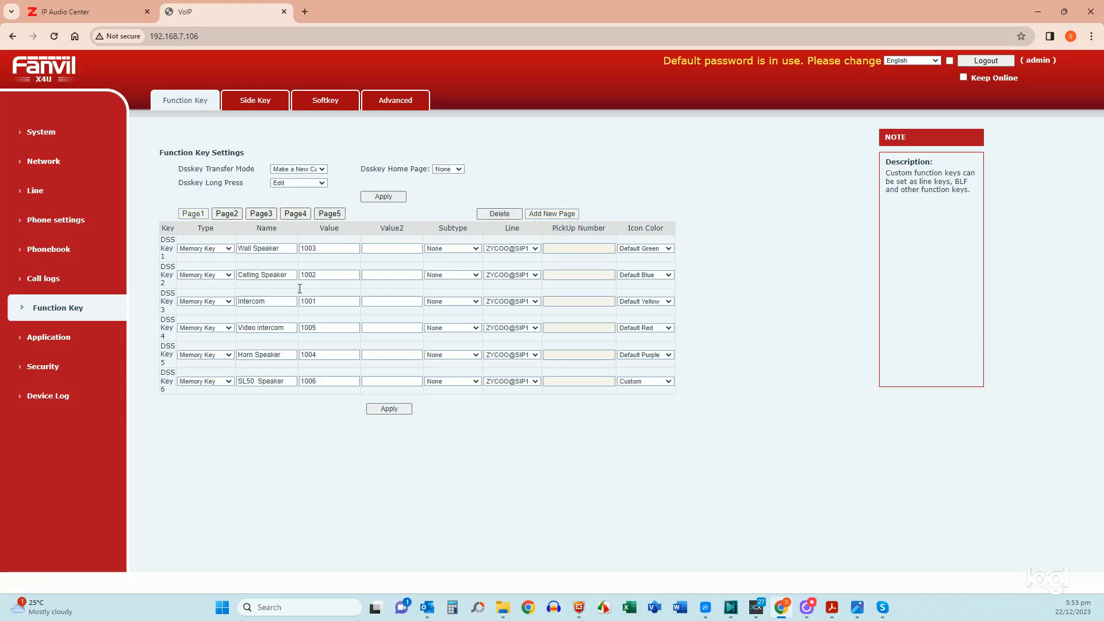
left_click(205, 248)
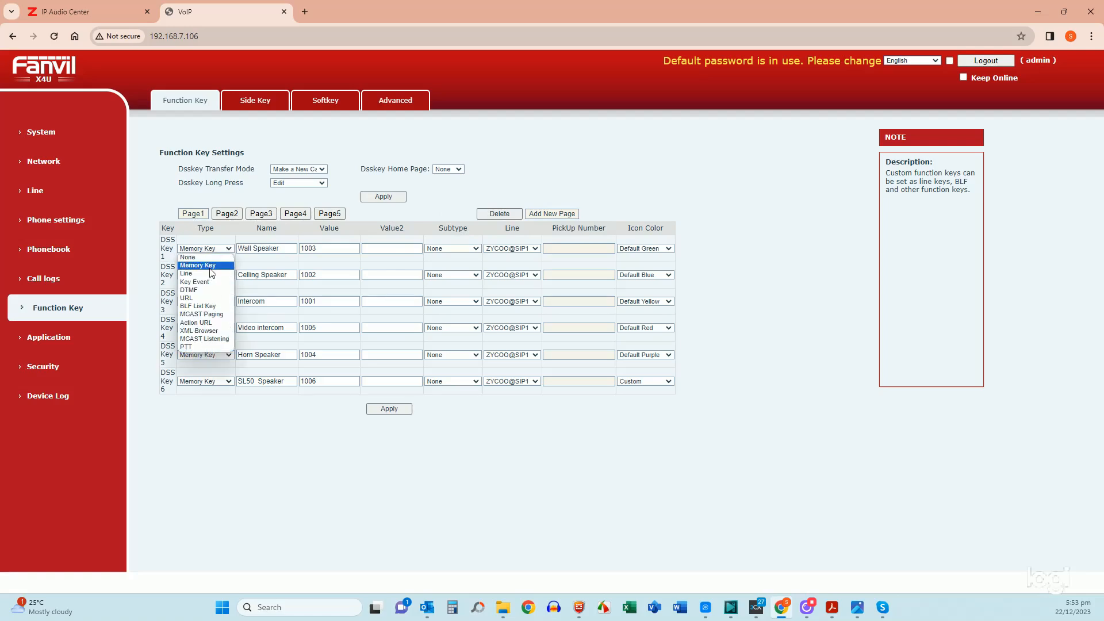
left_click(199, 265)
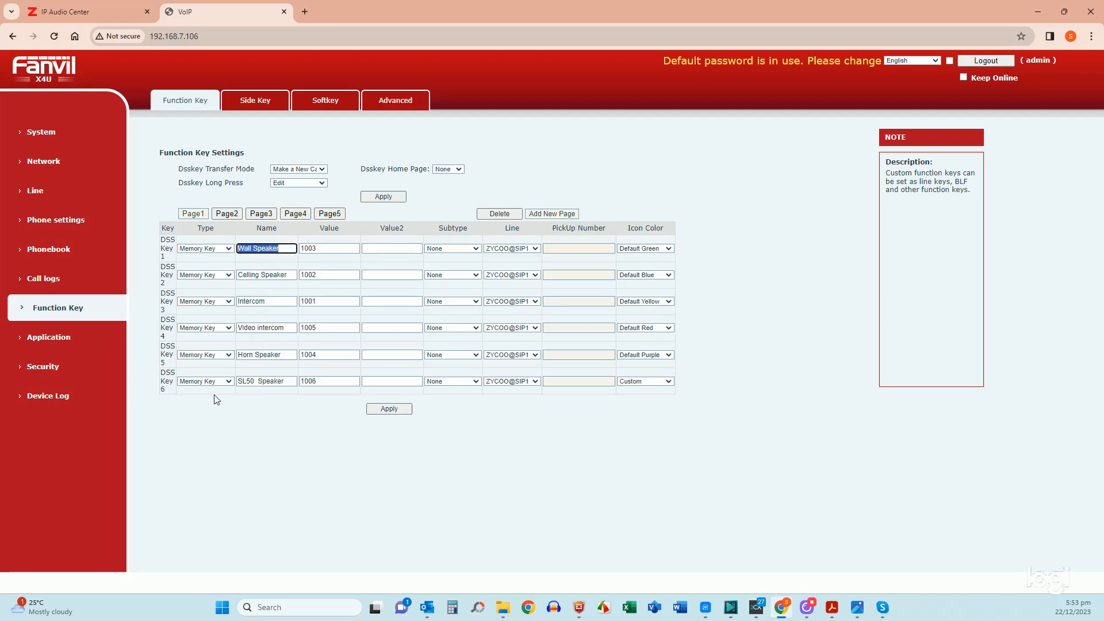
mouse_move(310, 318)
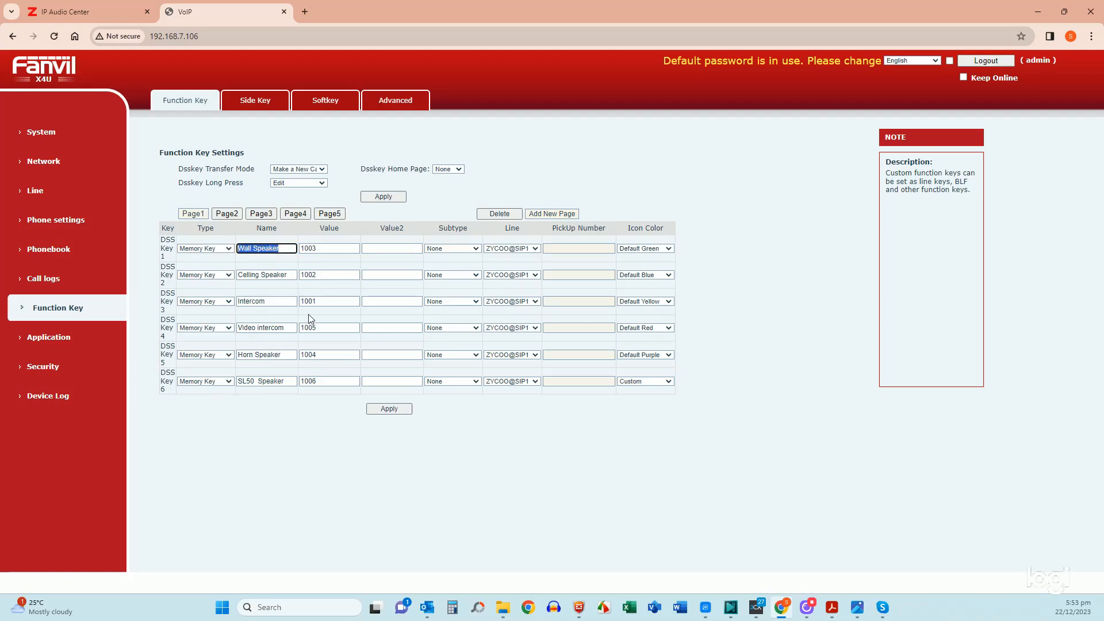
left_click(328, 248)
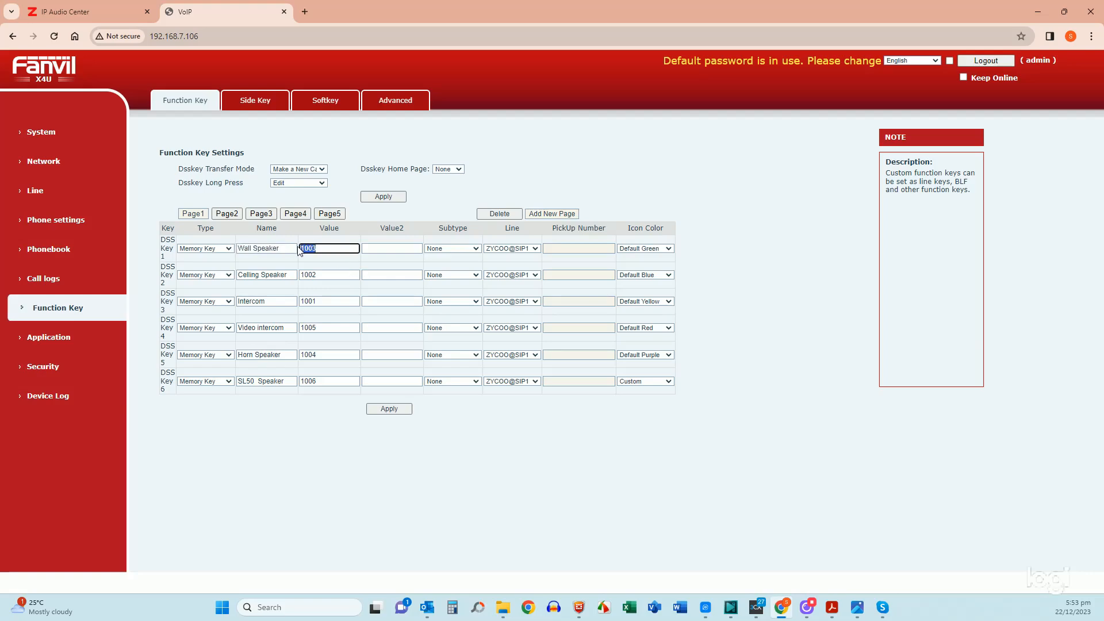
mouse_move(342, 269)
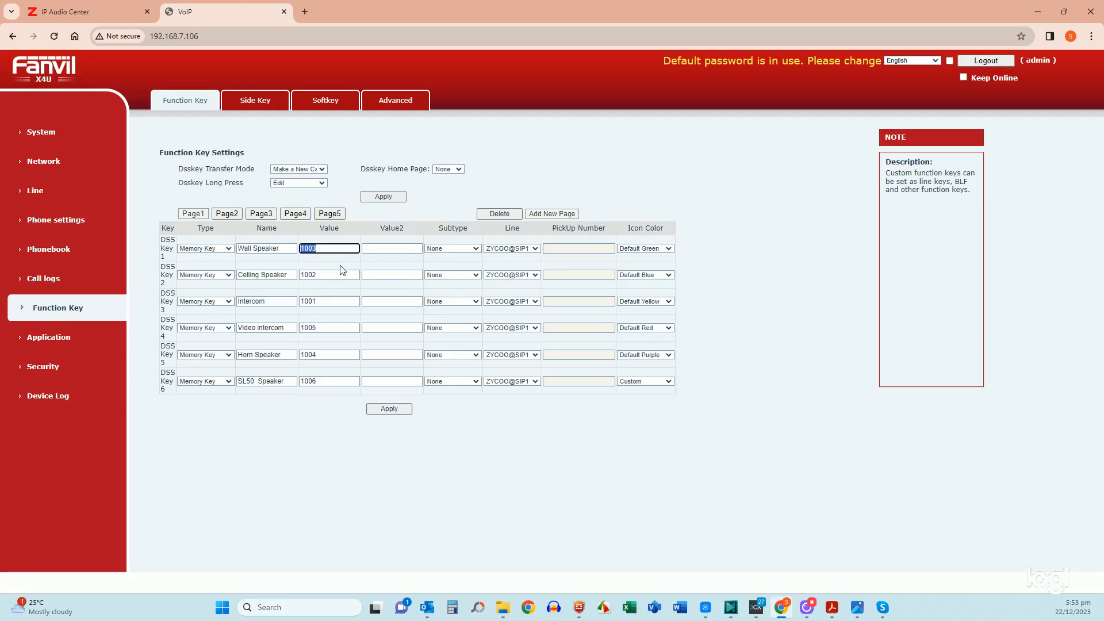
left_click(391, 248)
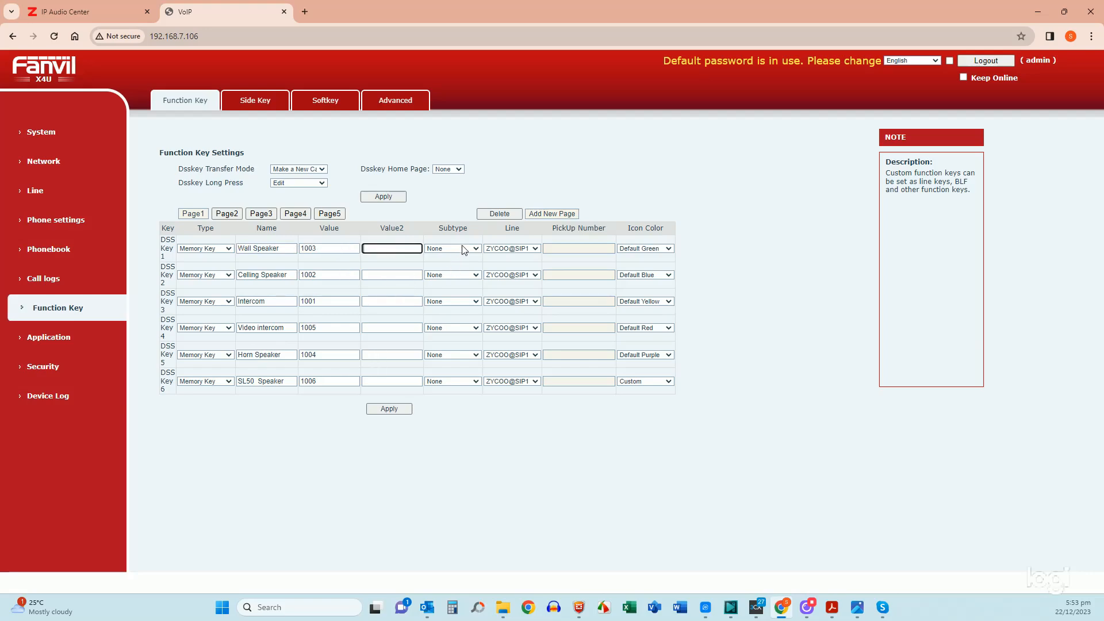
left_click(452, 248)
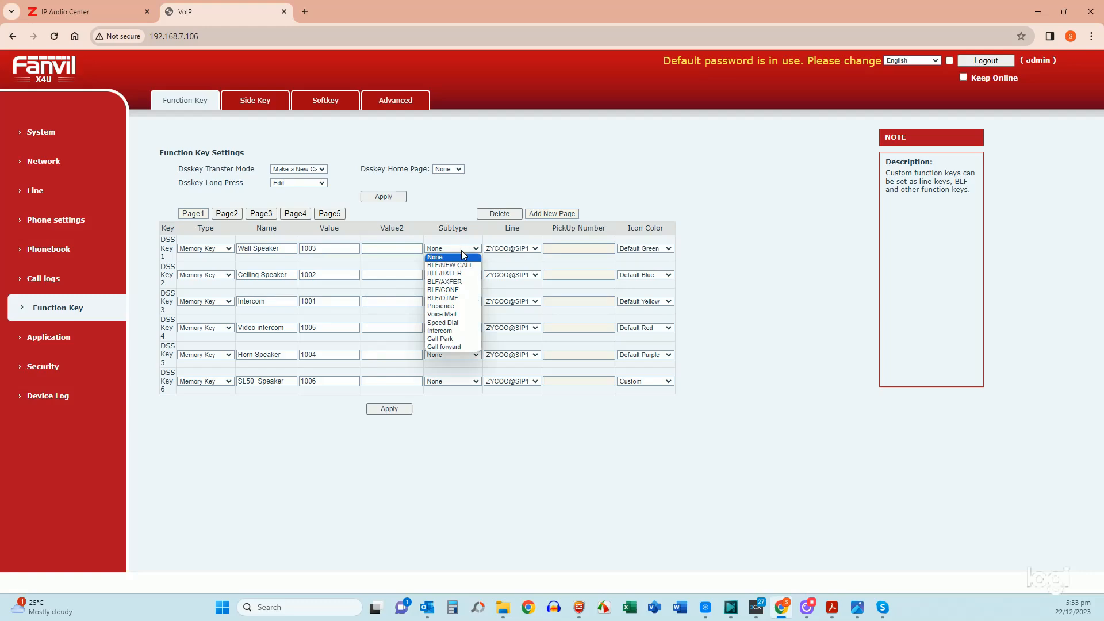
left_click(451, 257)
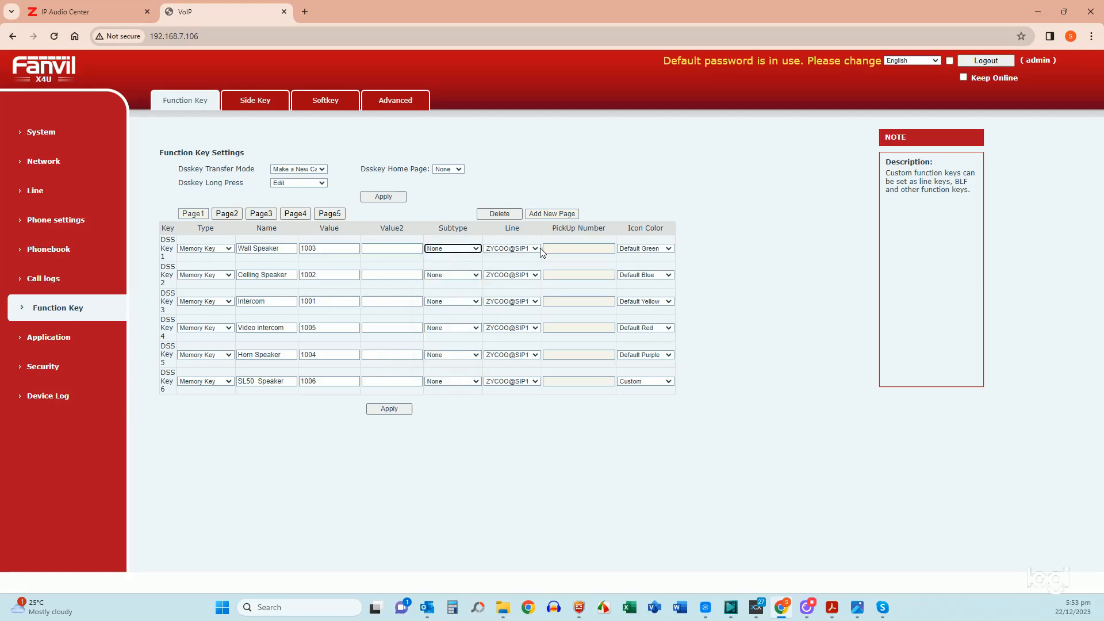
left_click(511, 248)
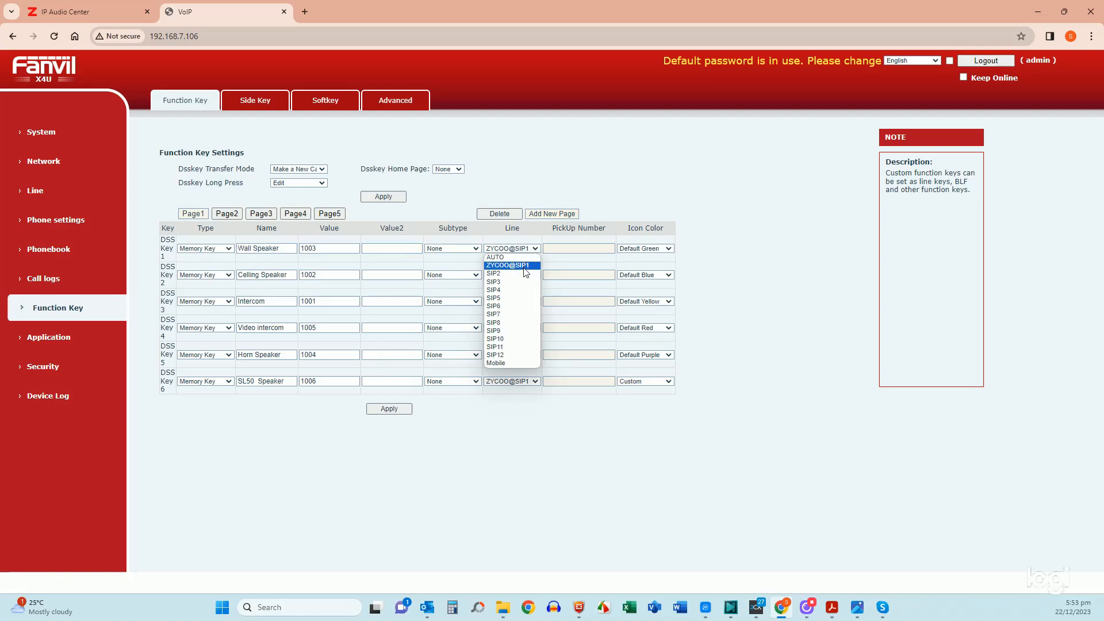
mouse_move(495, 257)
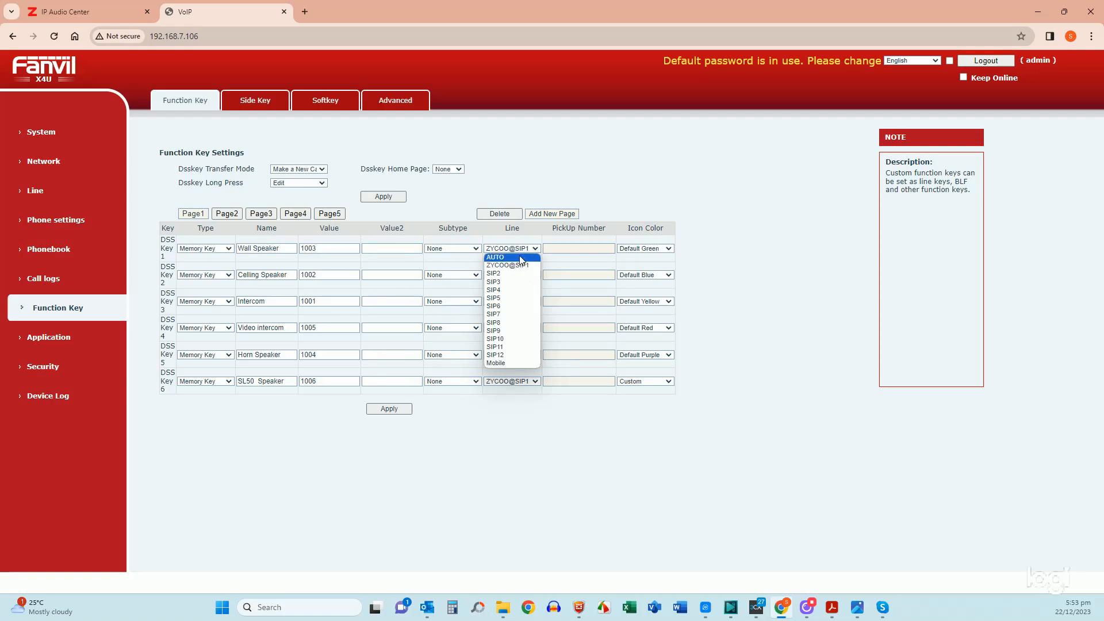
mouse_move(515, 281)
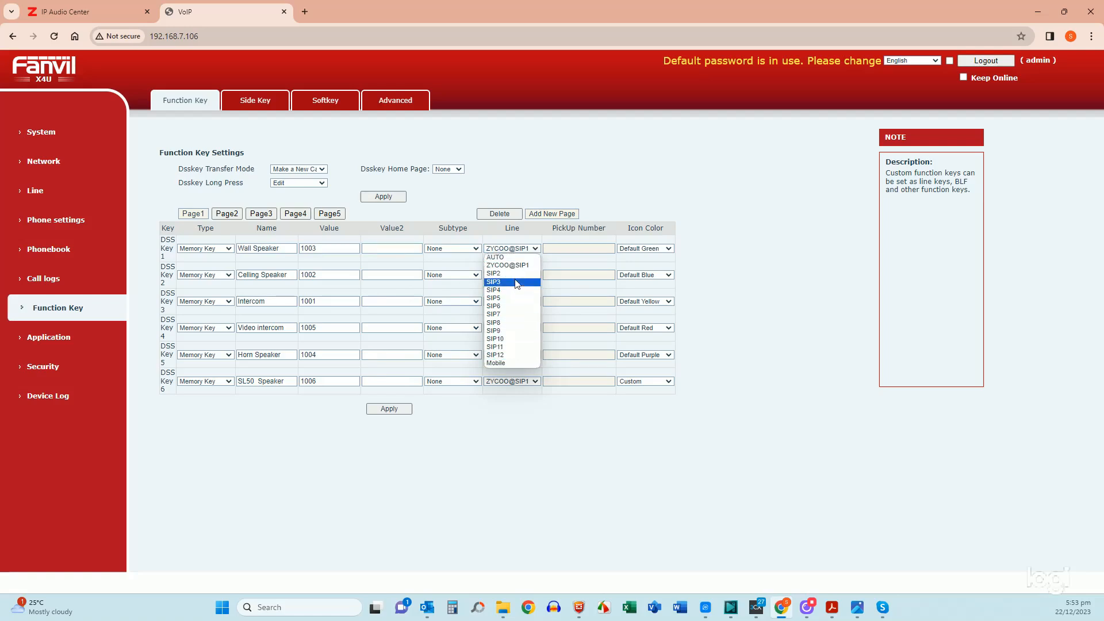
left_click(508, 265)
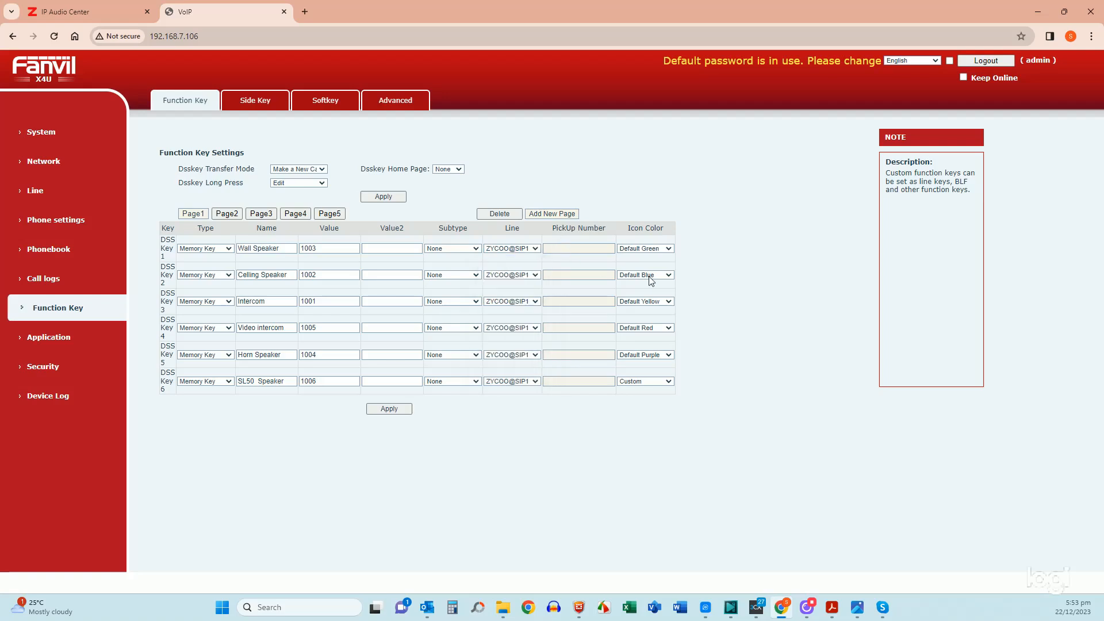
left_click(644, 248)
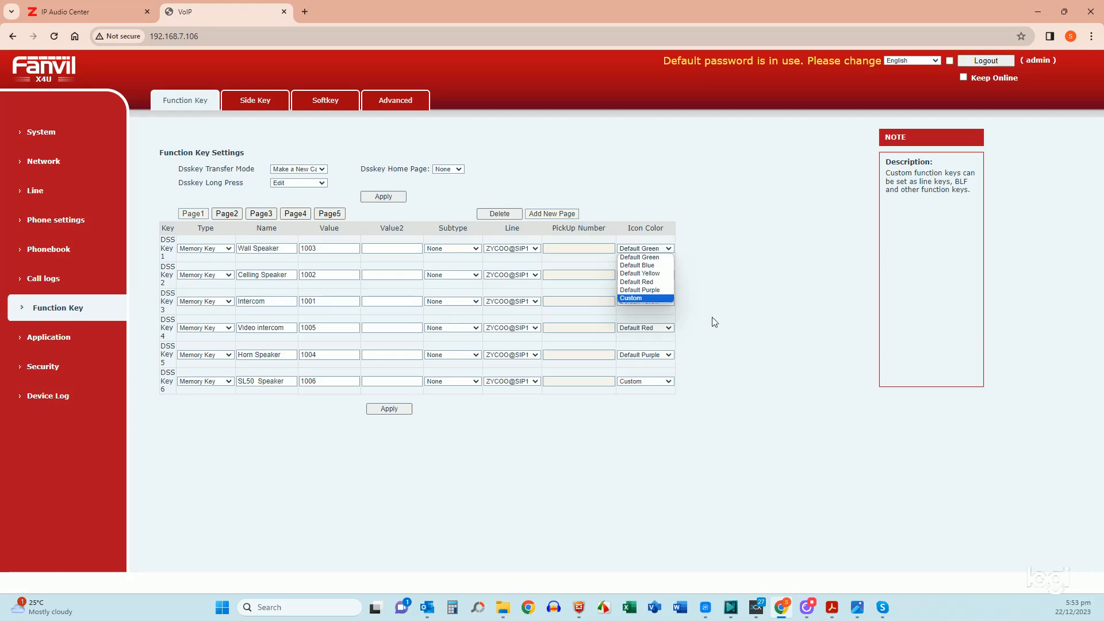
left_click(639, 273)
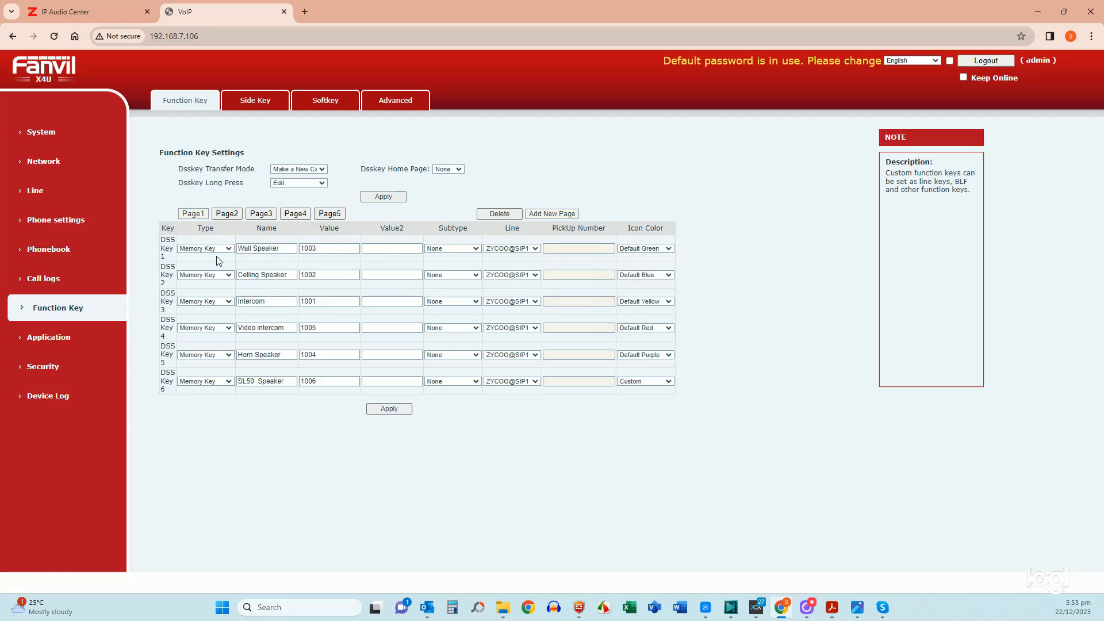
mouse_move(211, 442)
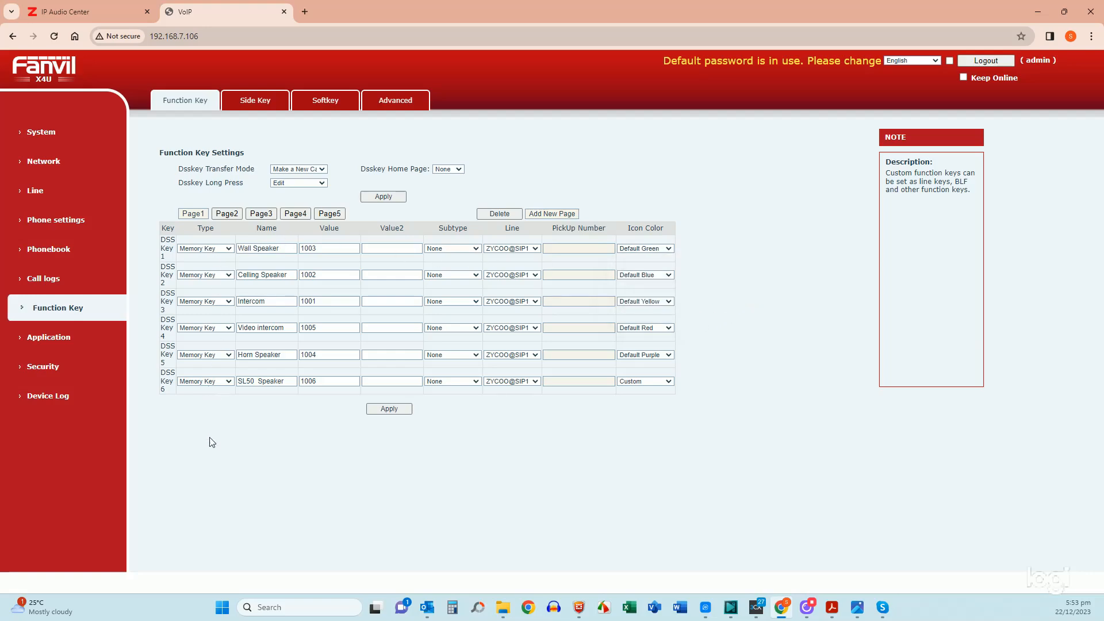
mouse_move(329, 214)
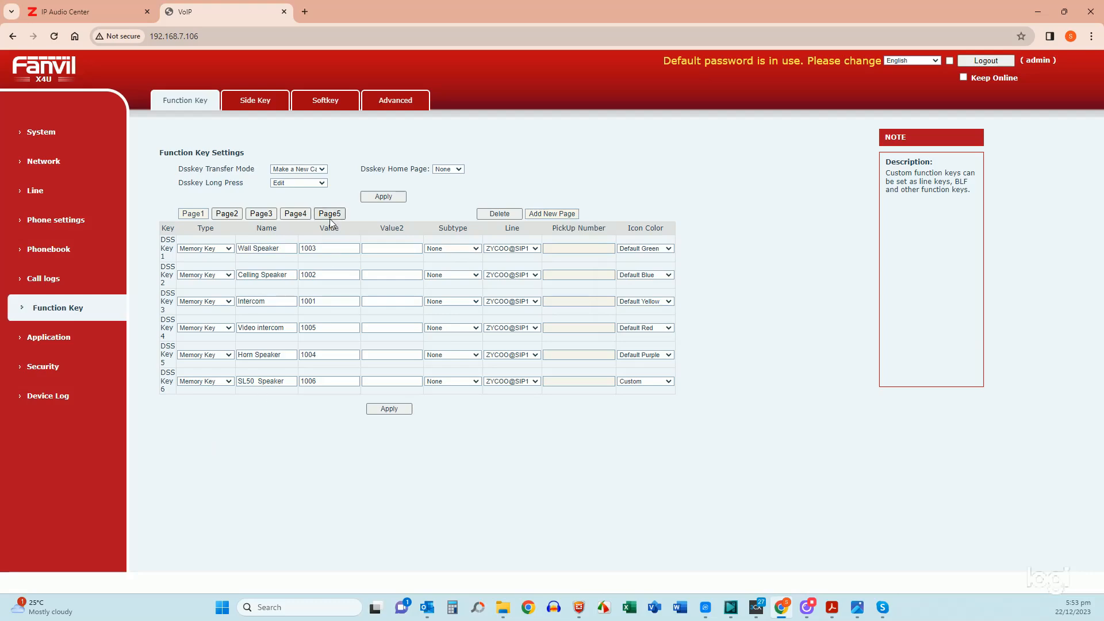
left_click(329, 214)
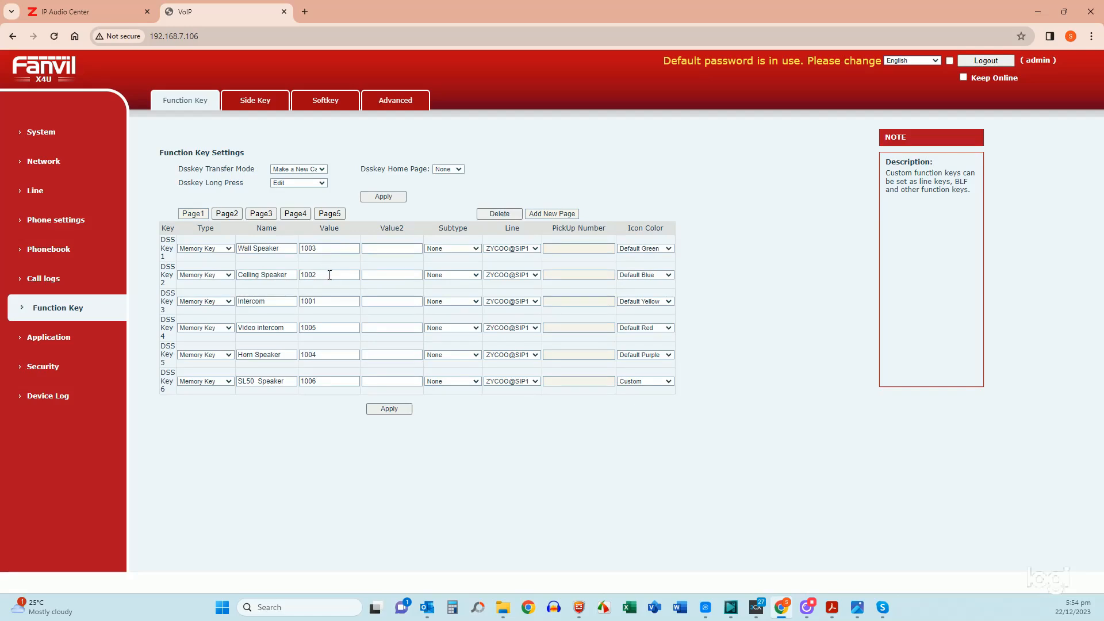
mouse_move(336, 324)
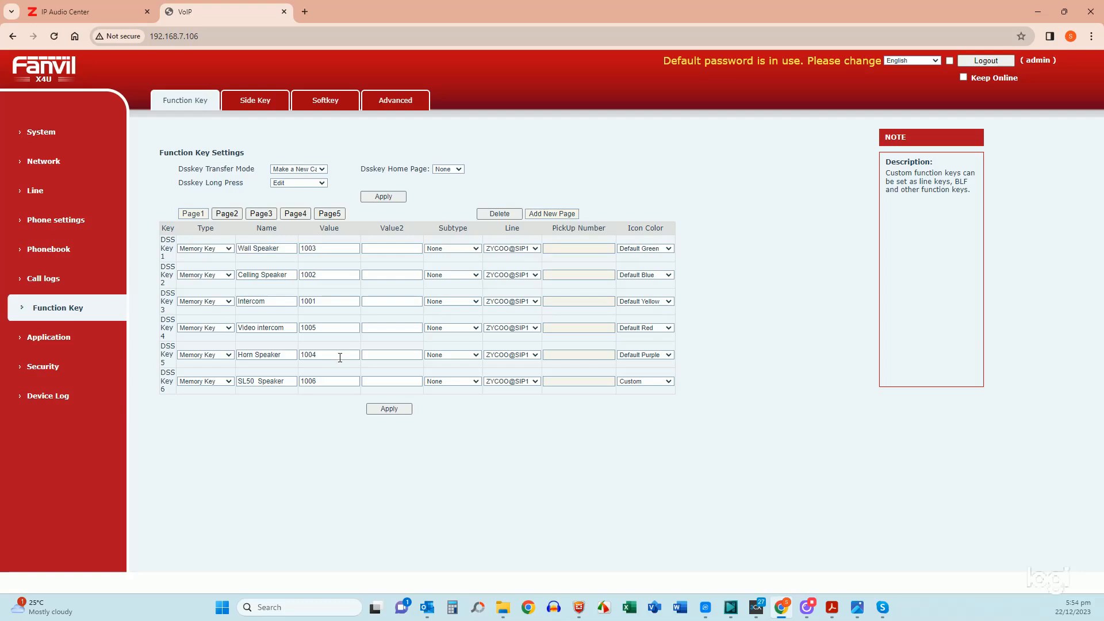
mouse_move(331, 417)
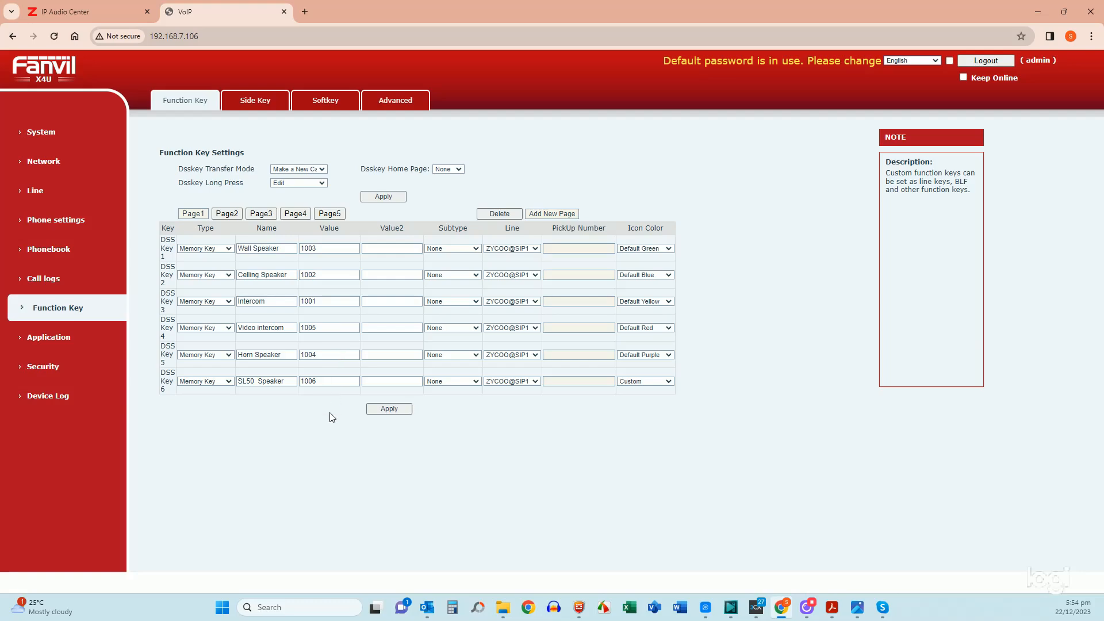
mouse_move(344, 440)
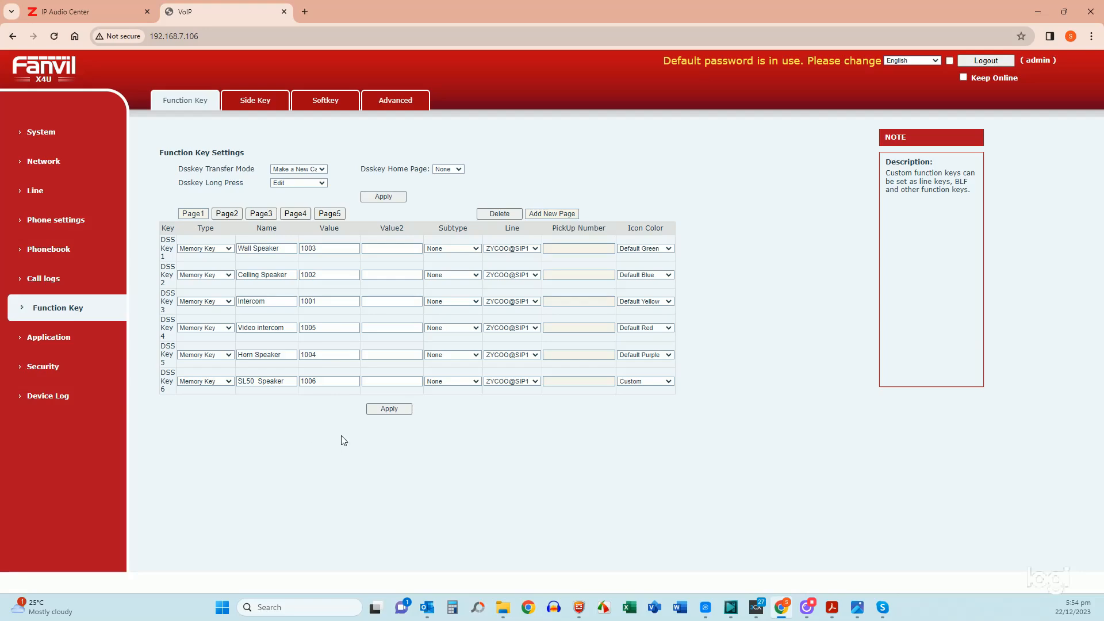
mouse_move(490, 436)
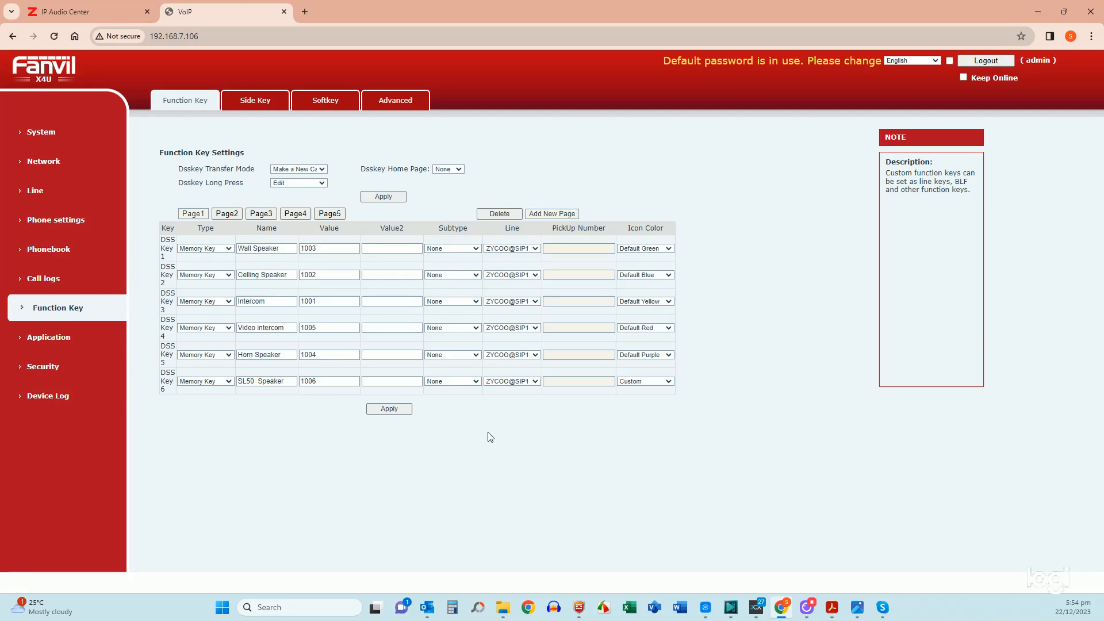